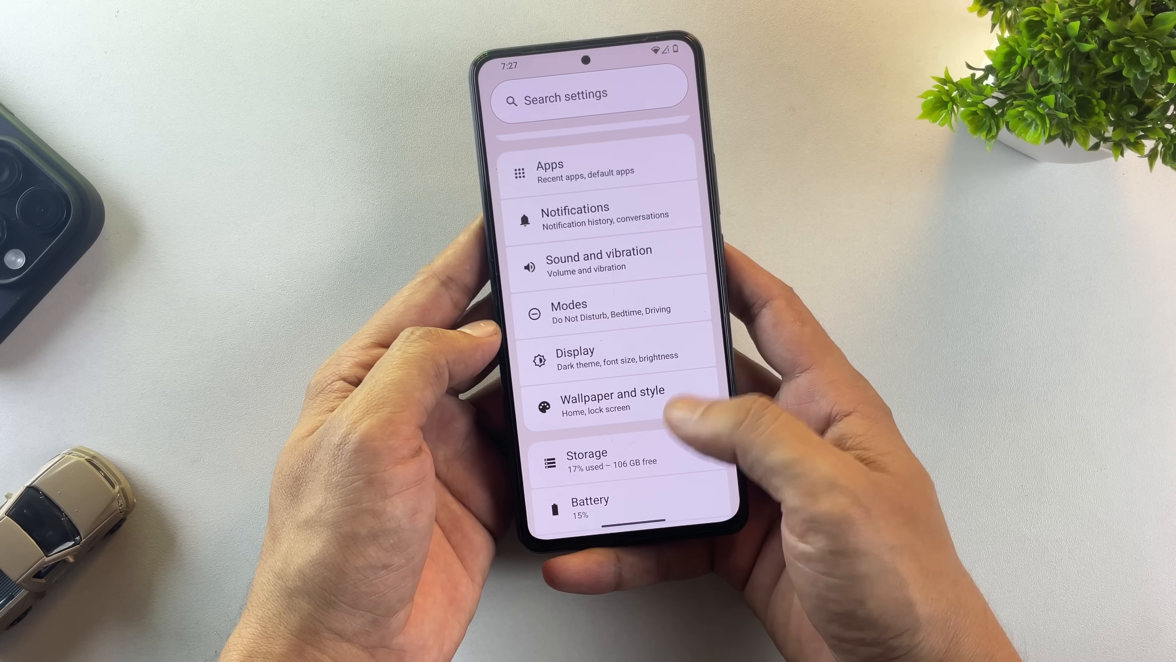
View the Android version details in About device: LineageOS 22.2-20250822-GAPPS-EXT4-GSI on Android 15
scroll(down, 3)
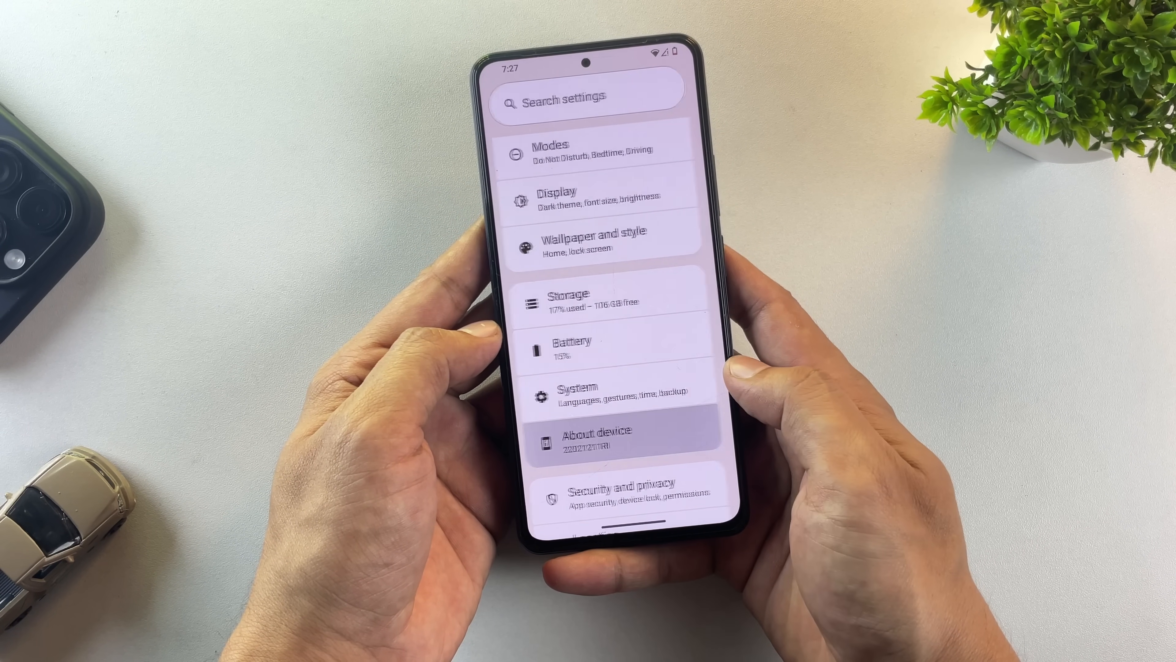
click(596, 437)
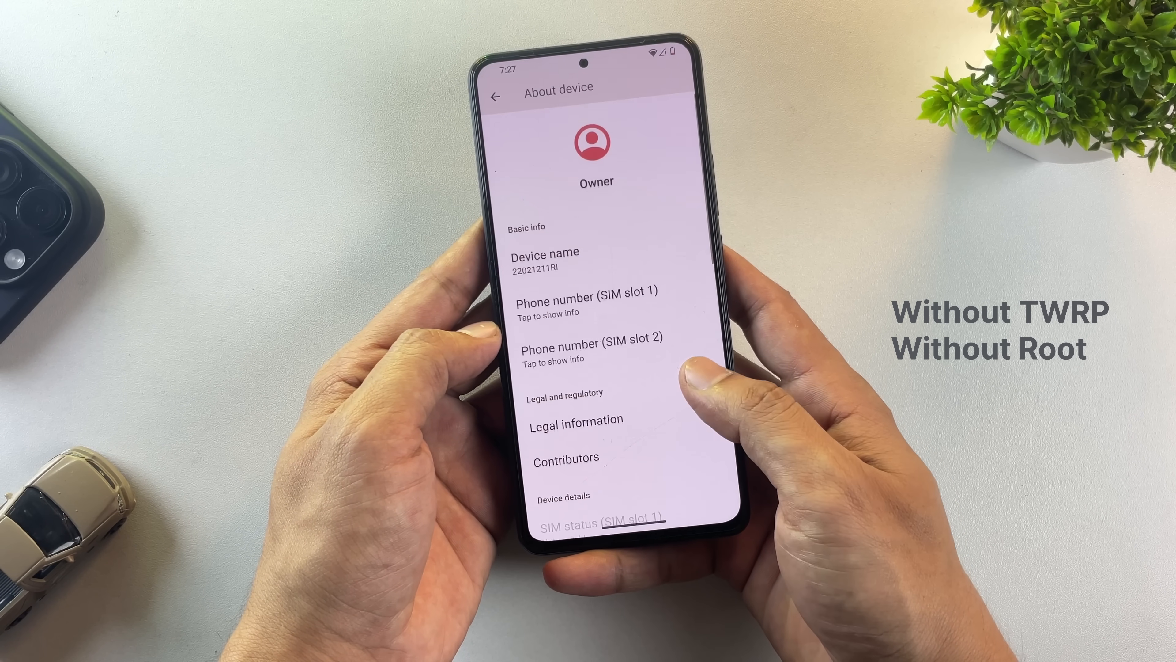
scroll(down, 3)
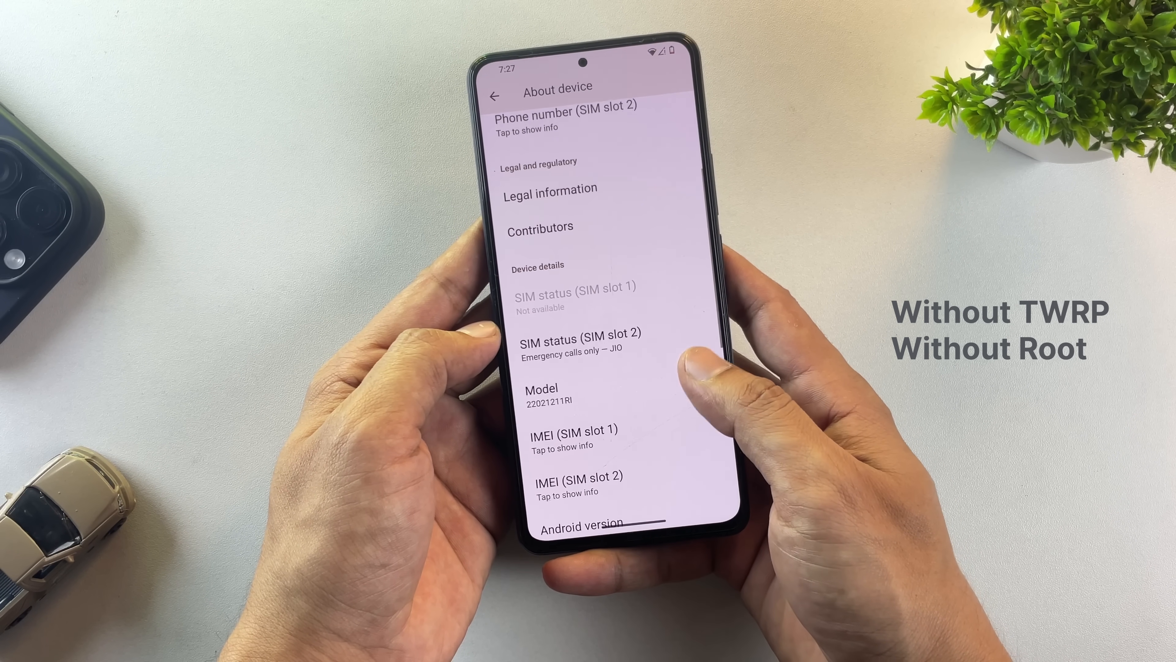
click(580, 527)
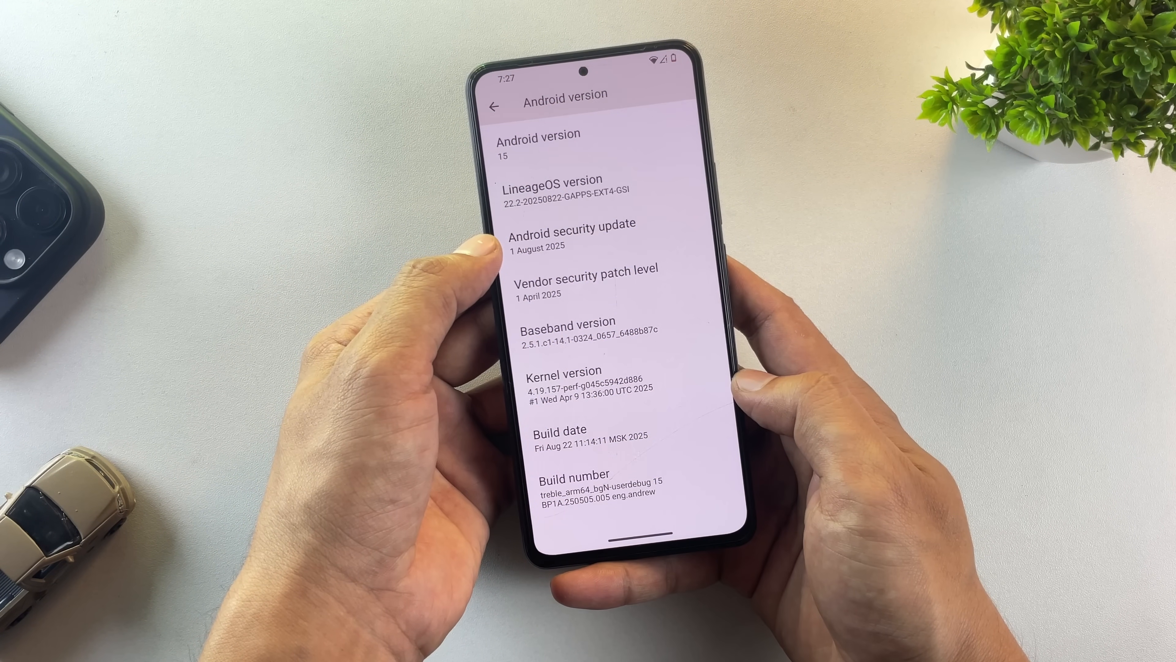
click(496, 107)
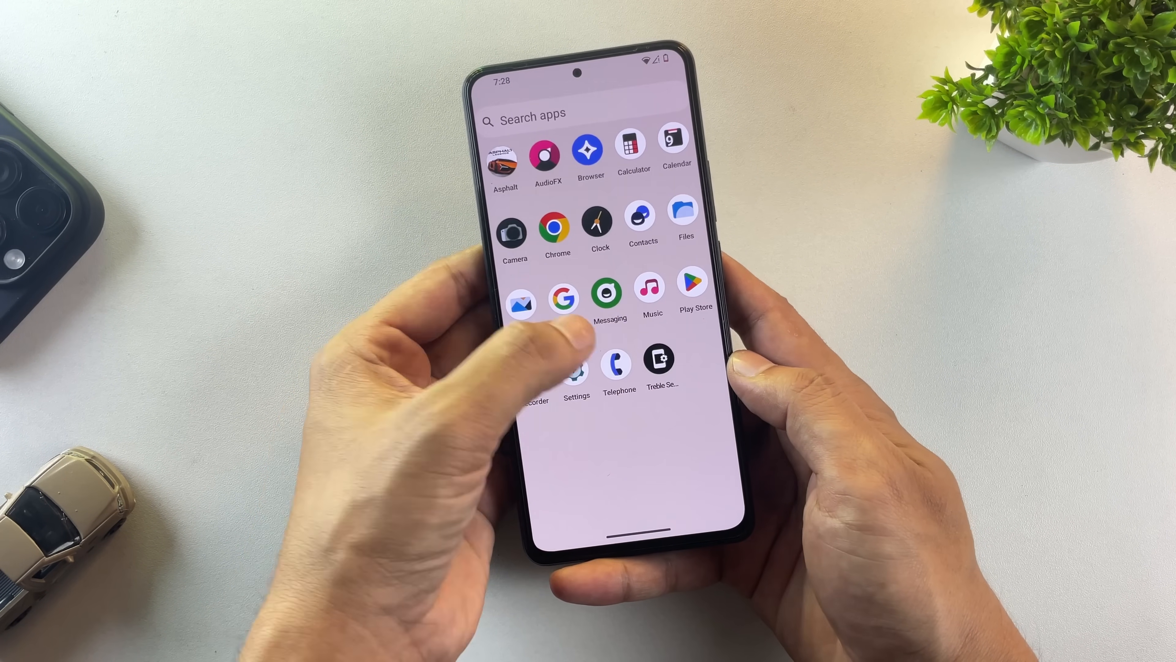
Launch Treble Settings, check the Xiaomi-specific options, then browse the display and audio sections
click(660, 359)
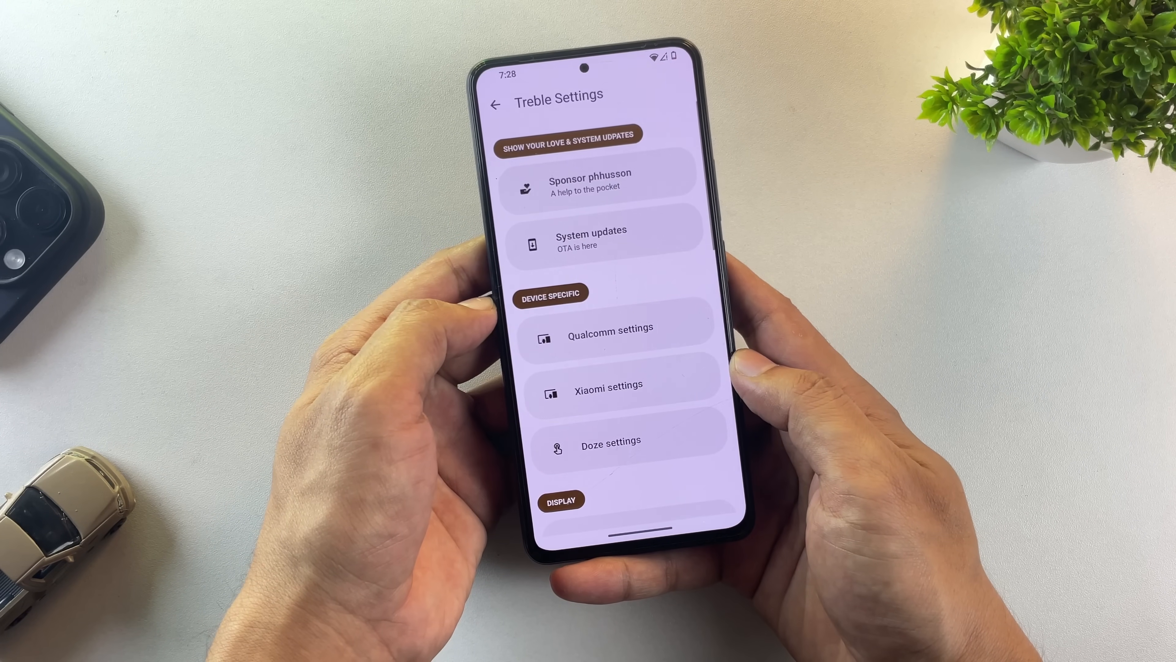
click(592, 236)
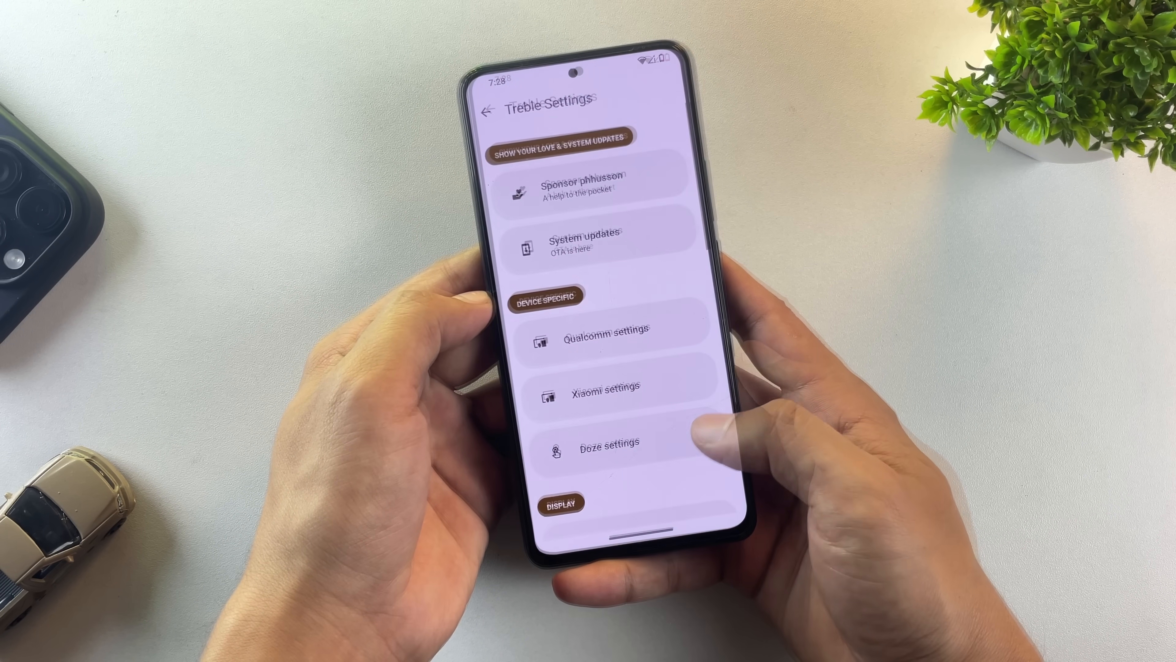
click(604, 340)
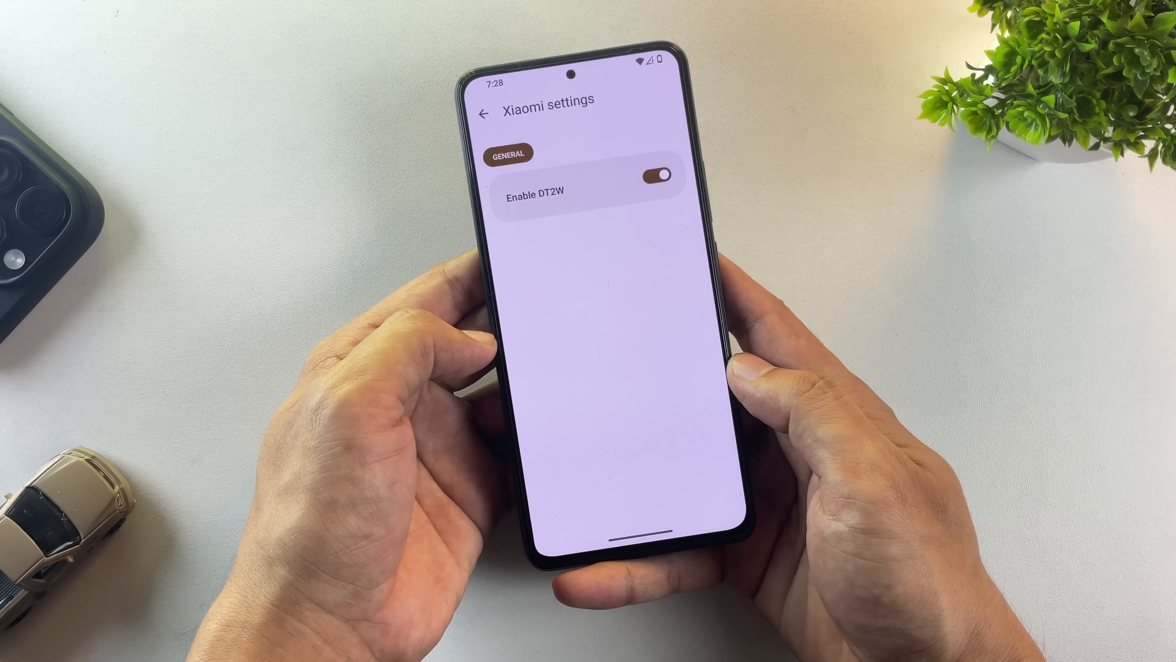
click(485, 114)
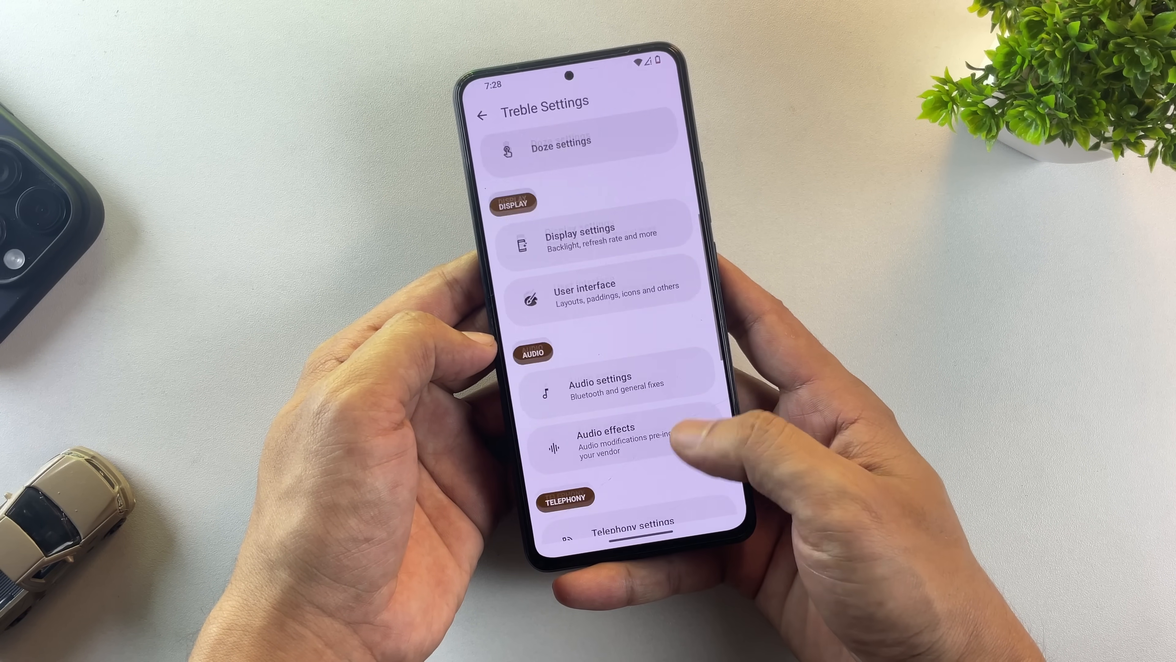
scroll(down, 3)
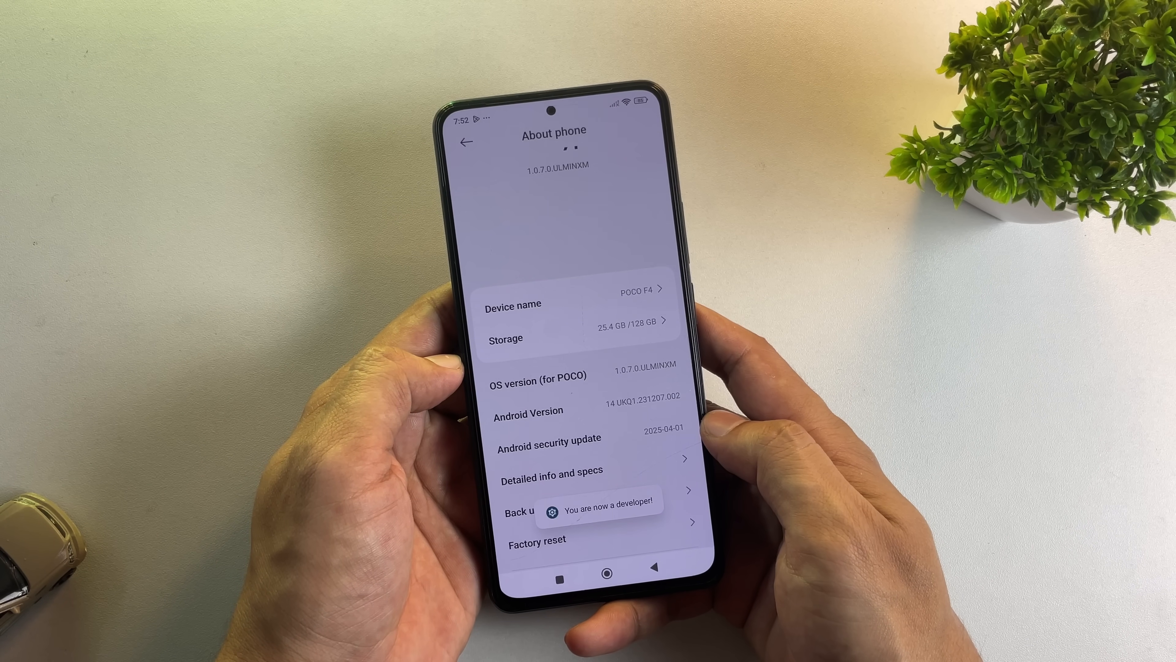
Reach Developer options under Additional settings with developer options switched on
click(466, 142)
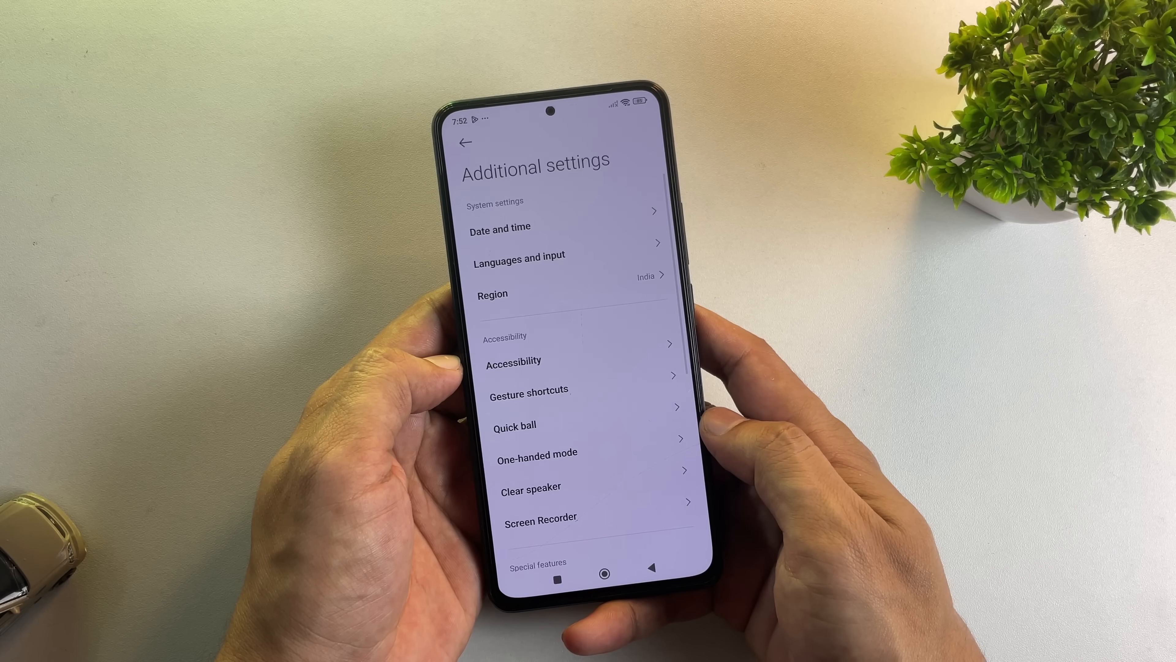
scroll(down, 3)
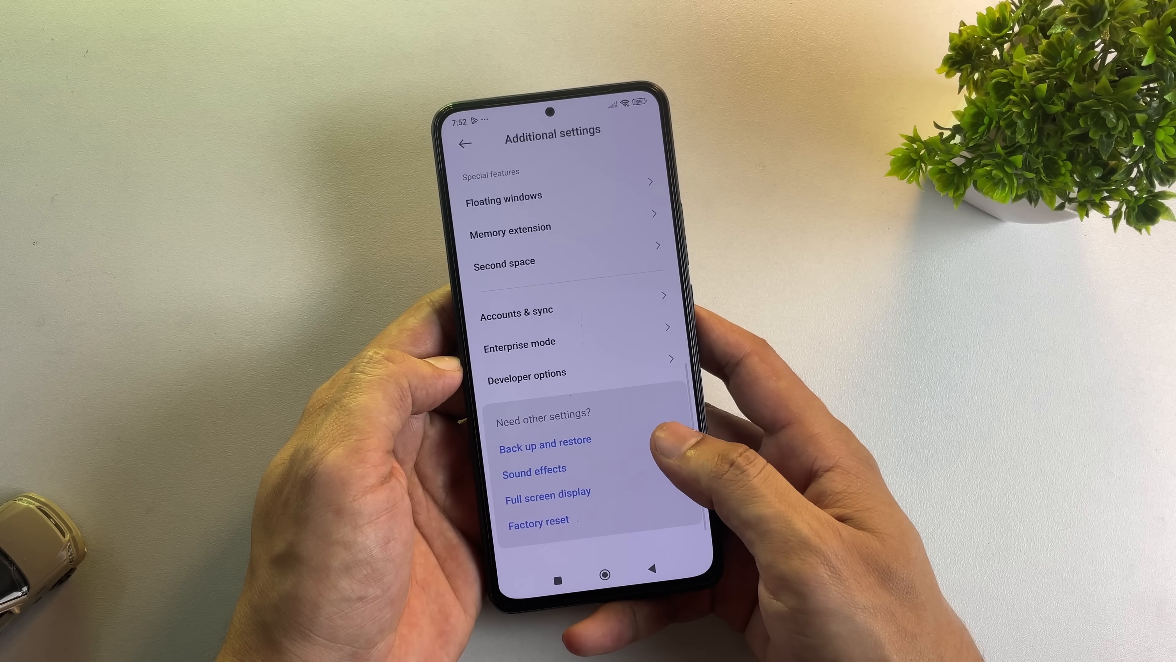
click(526, 381)
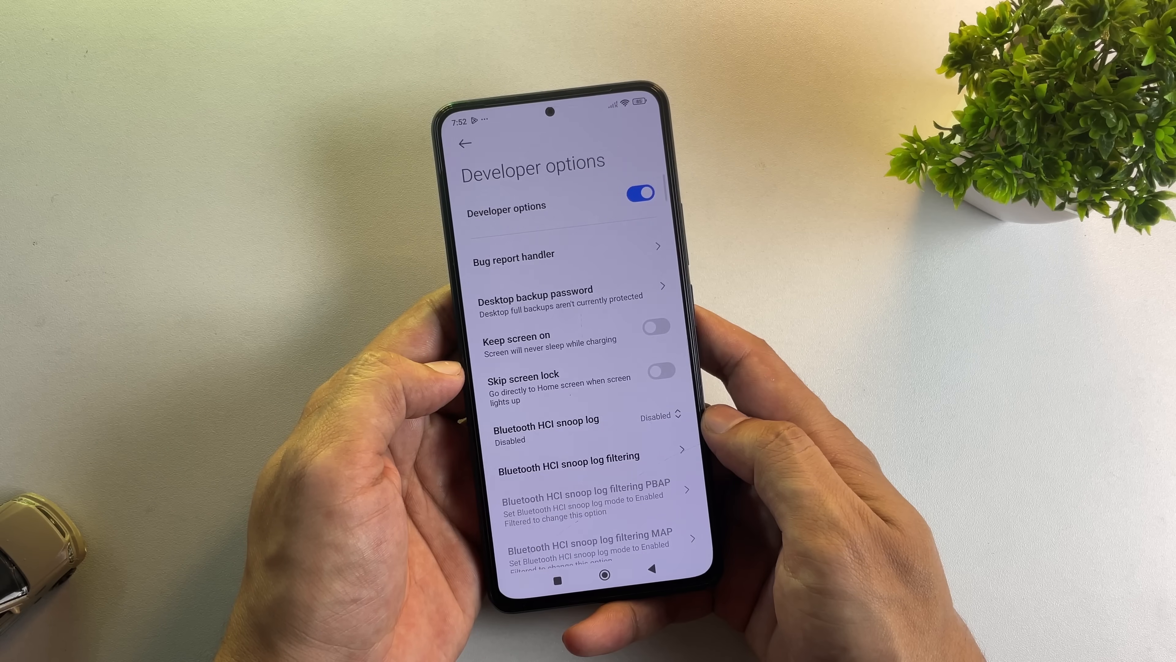
scroll(down, 3)
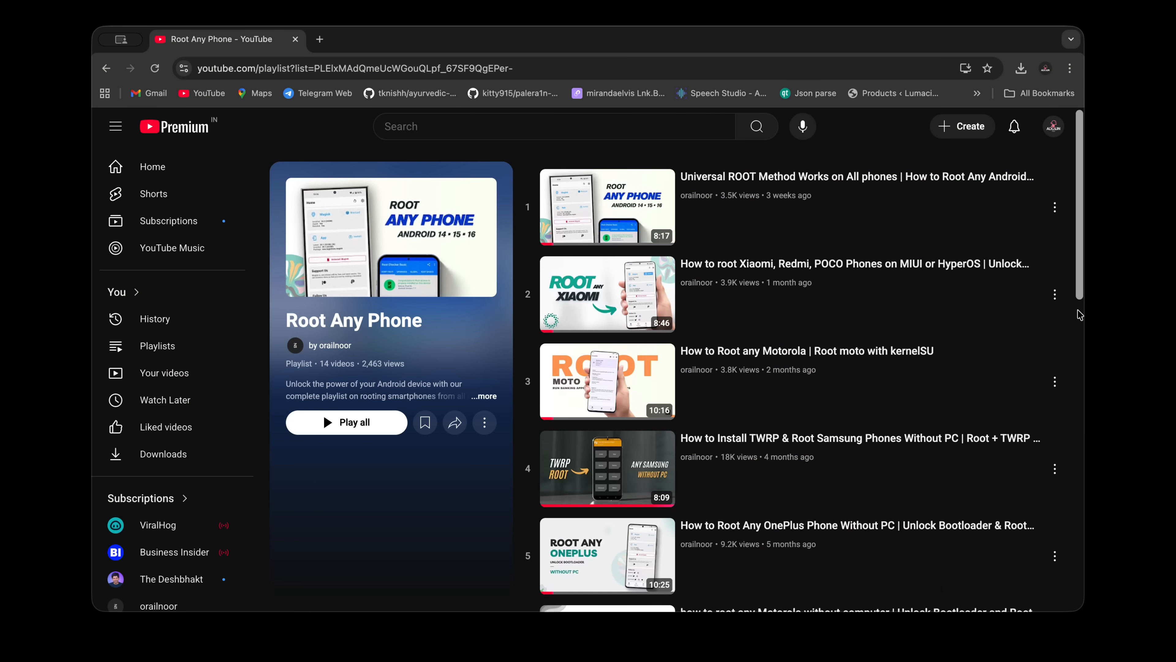
scroll(down, 3)
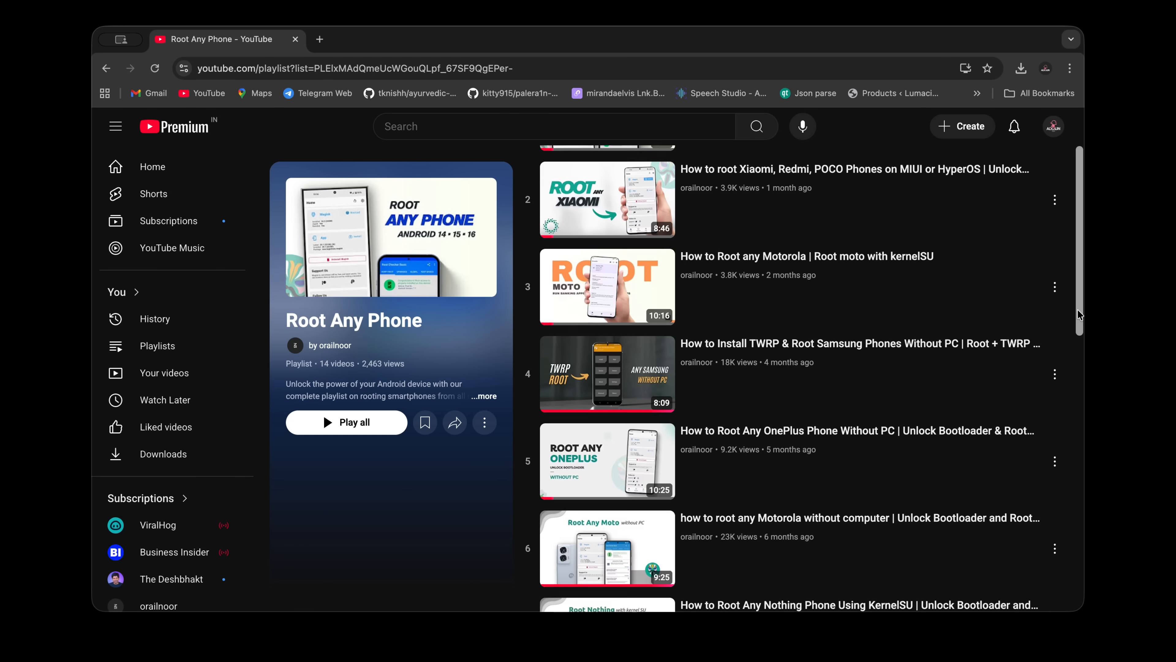
scroll(down, 3)
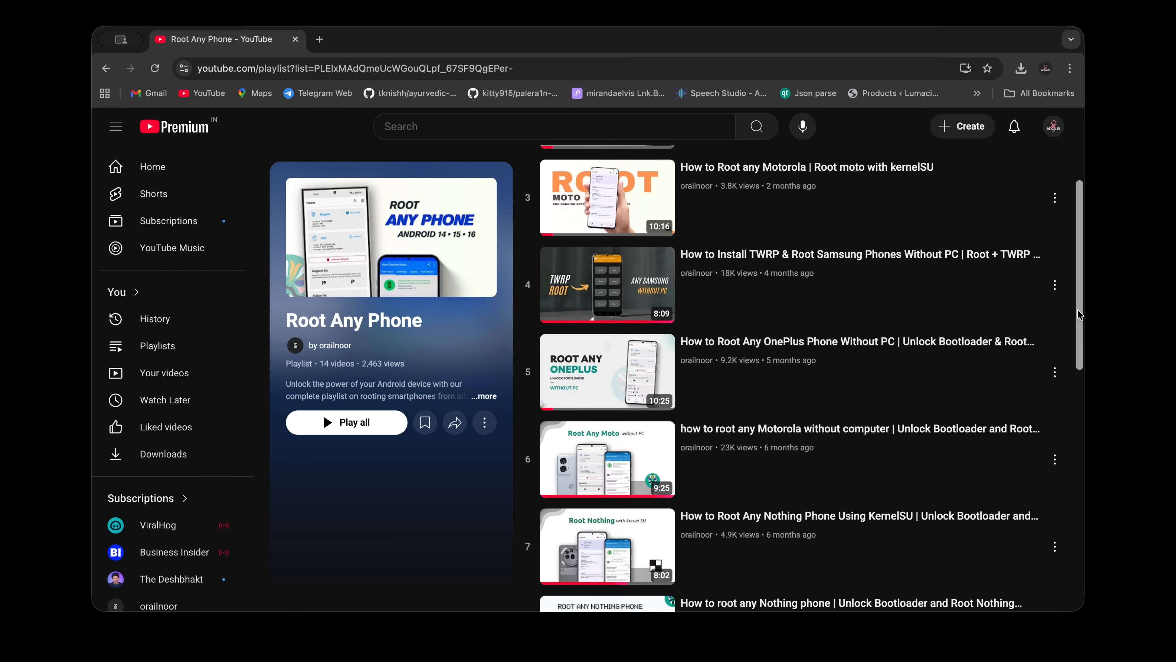
scroll(down, 3)
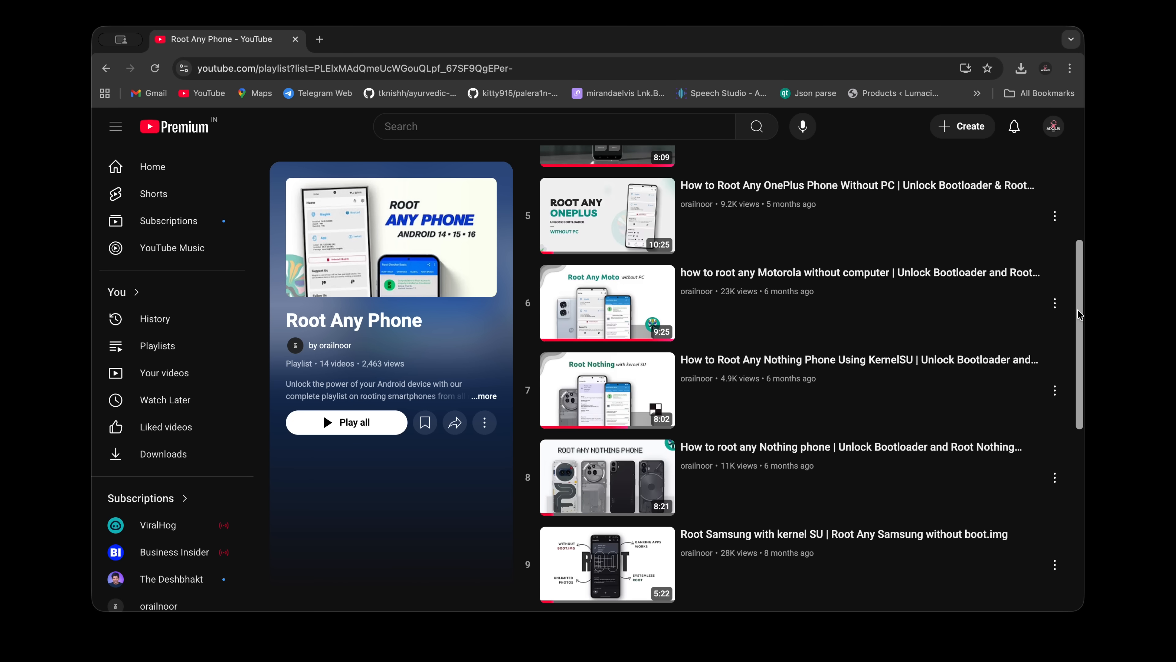
scroll(down, 3)
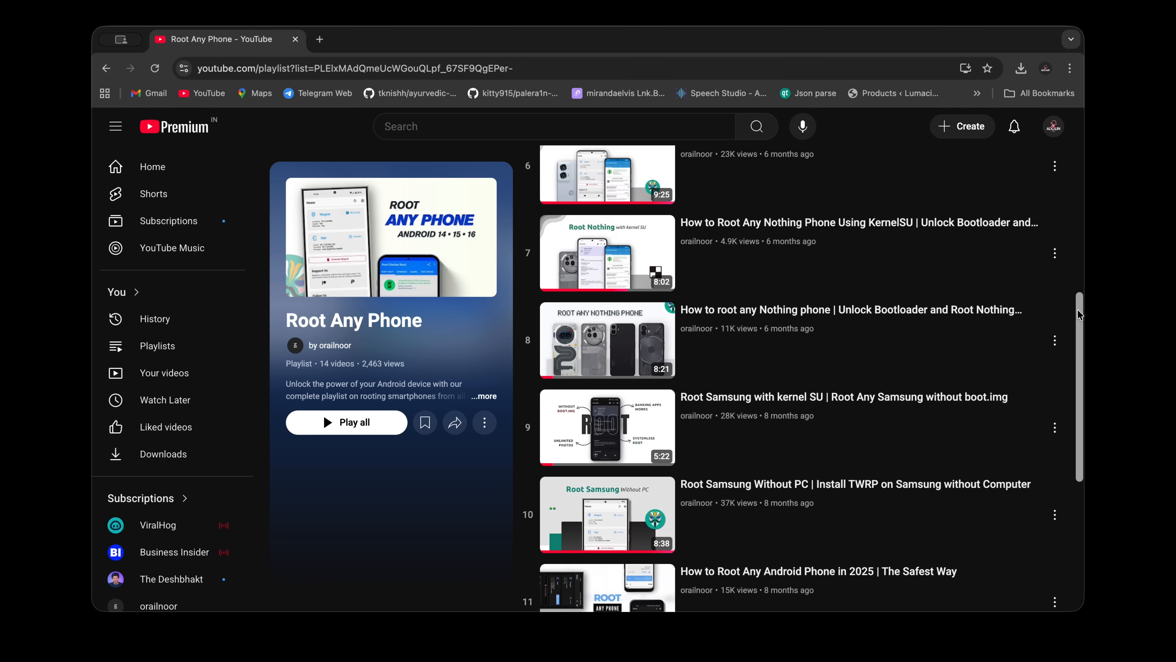
scroll(down, 3)
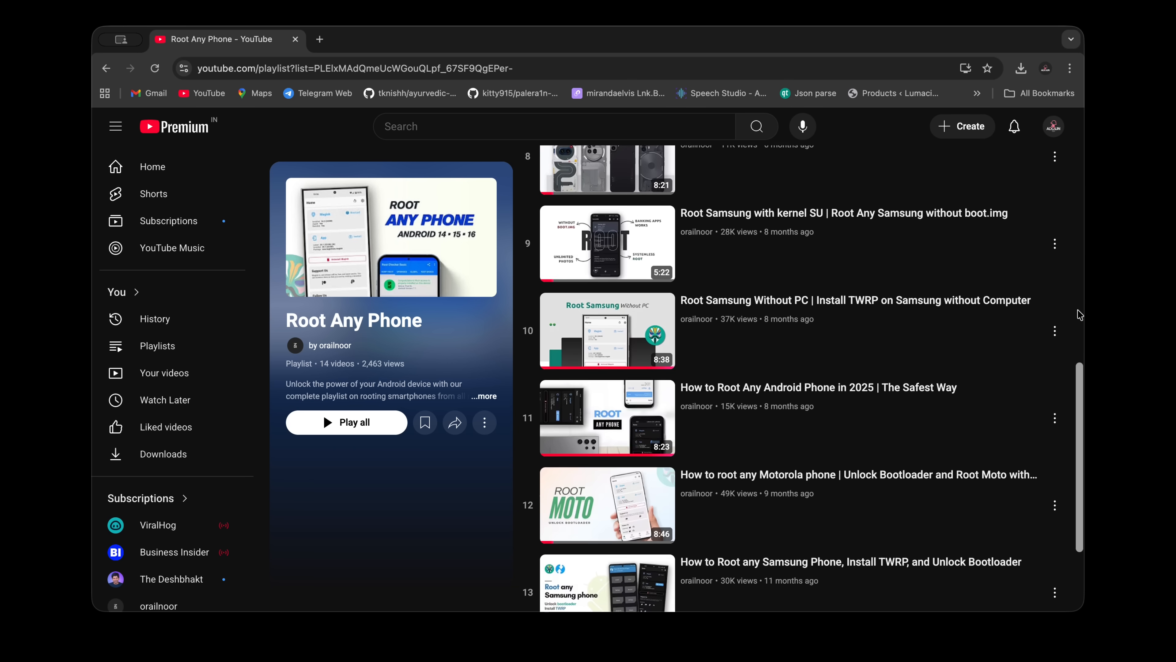
scroll(down, 3)
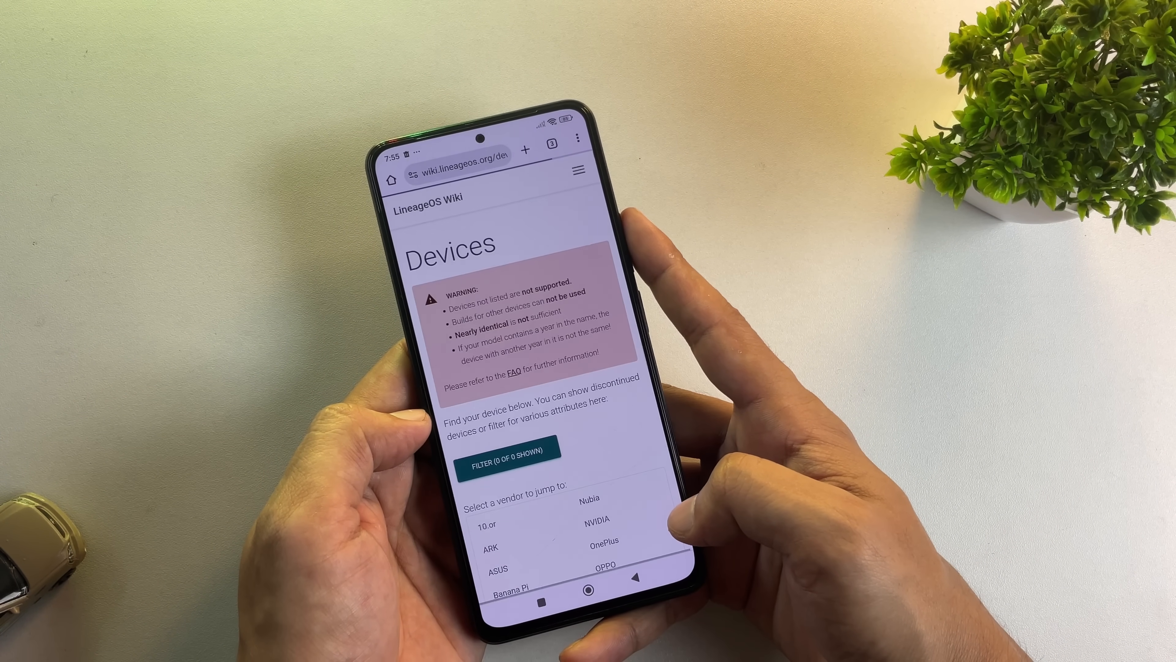
Open the Xiaomi POCO F4 (munch) device page from the LineageOS Wiki vendor list
scroll(down, 3)
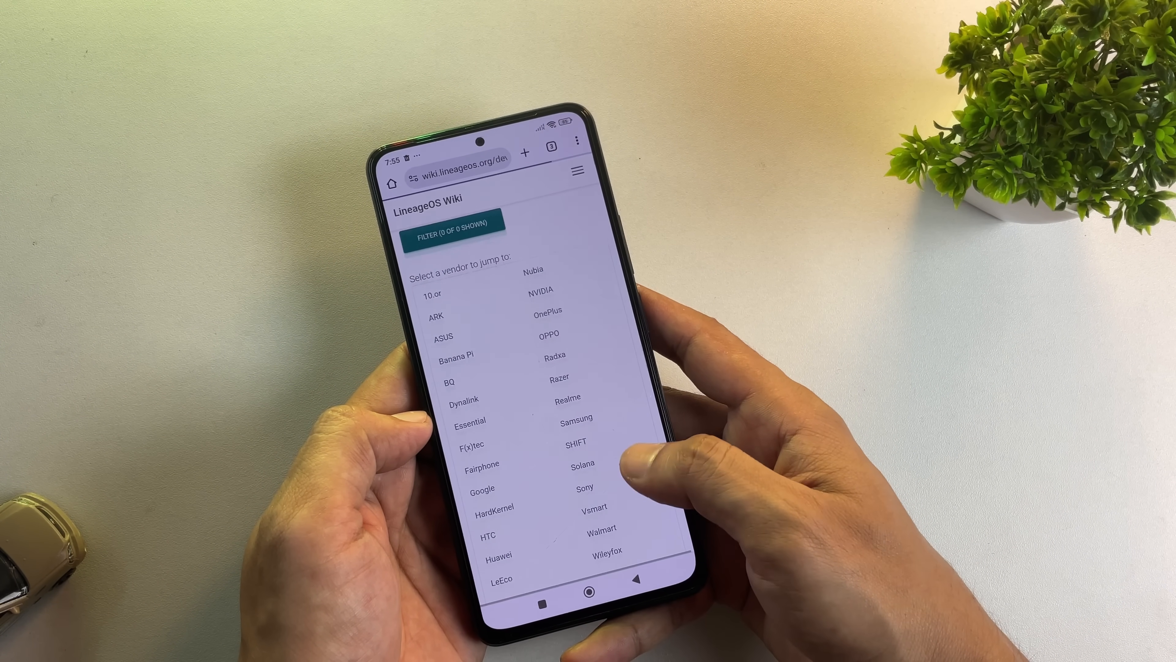
click(444, 337)
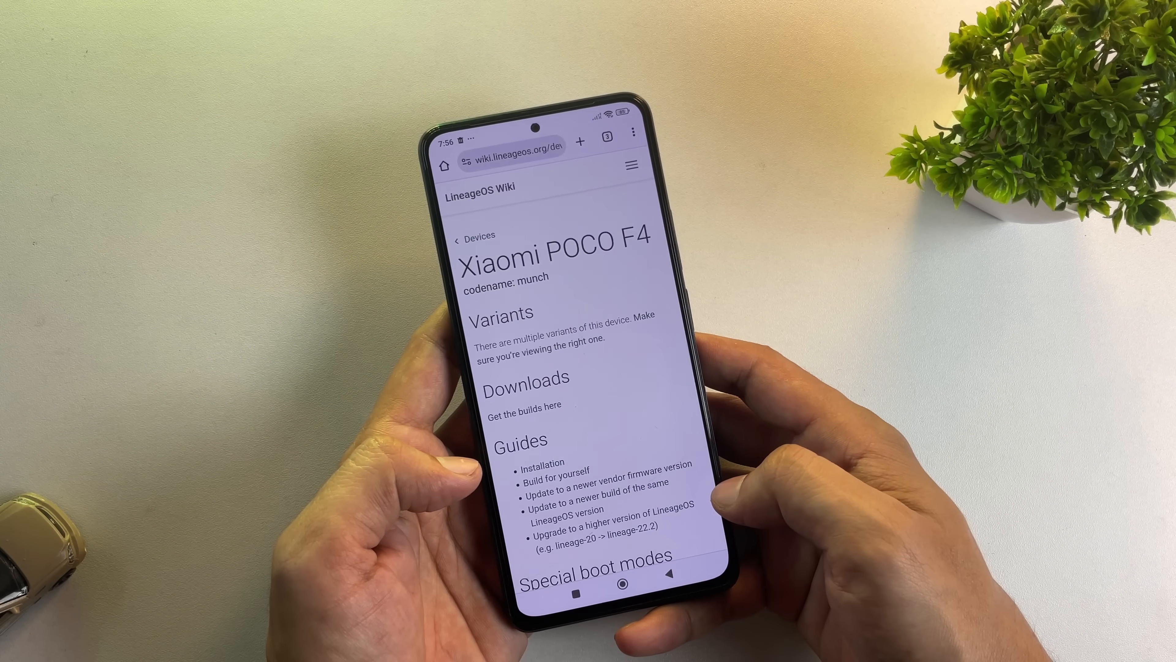
scroll(down, 3)
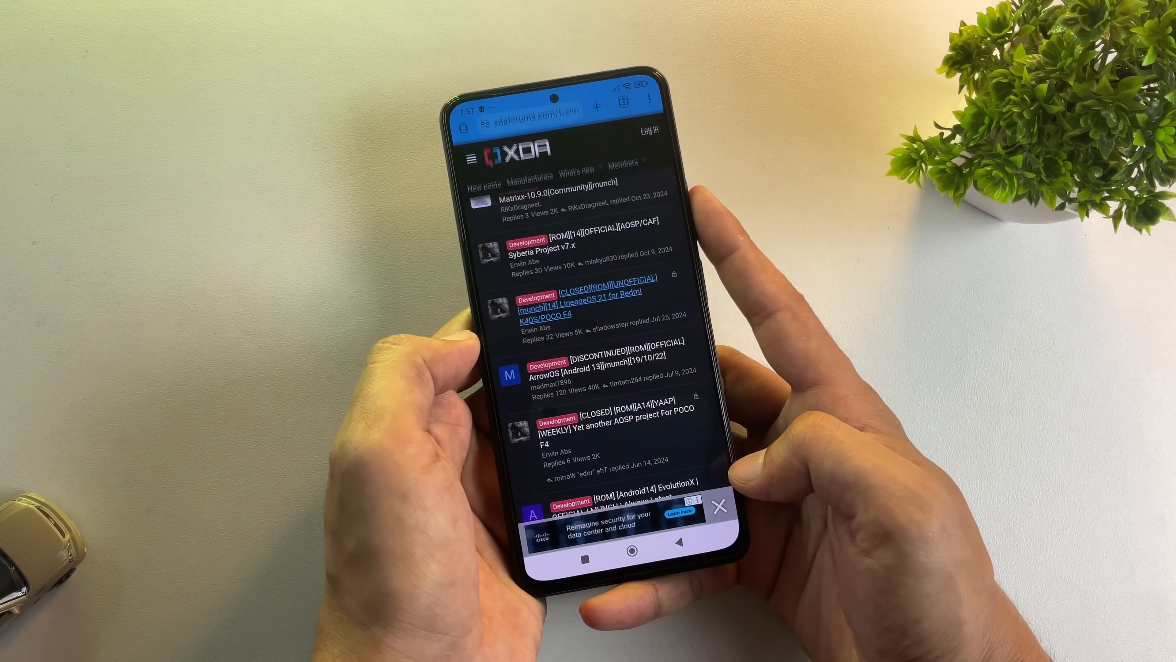
Open the closed unofficial LineageOS 21 munch thread for Redmi K40S/POCO F4
click(577, 303)
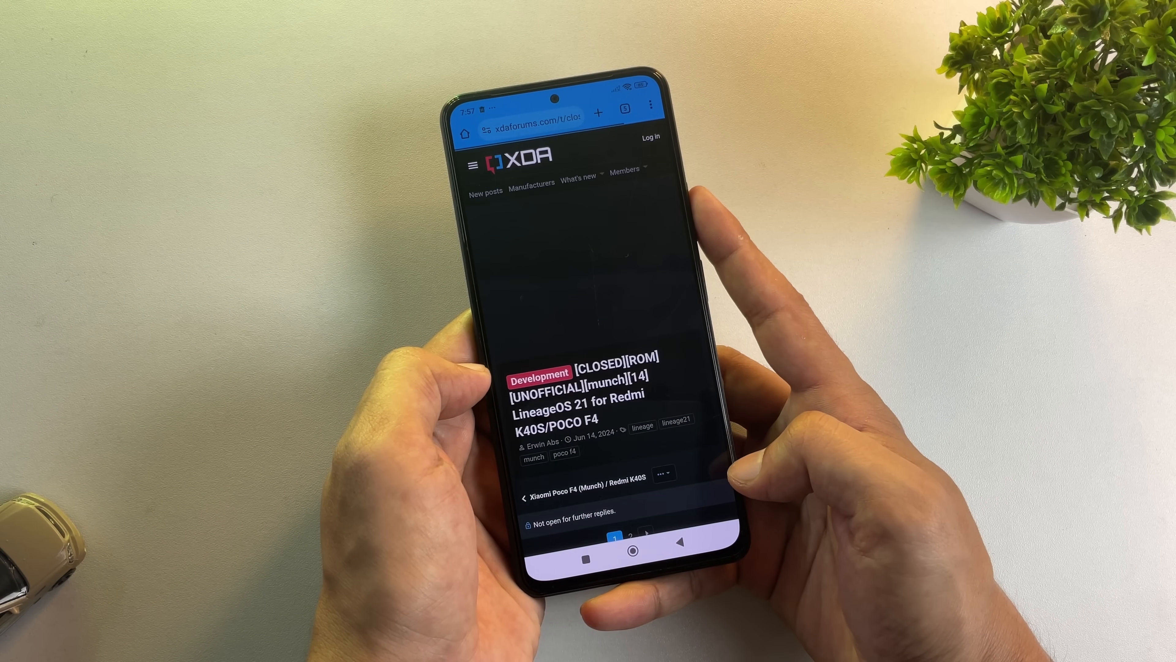
scroll(down, 3)
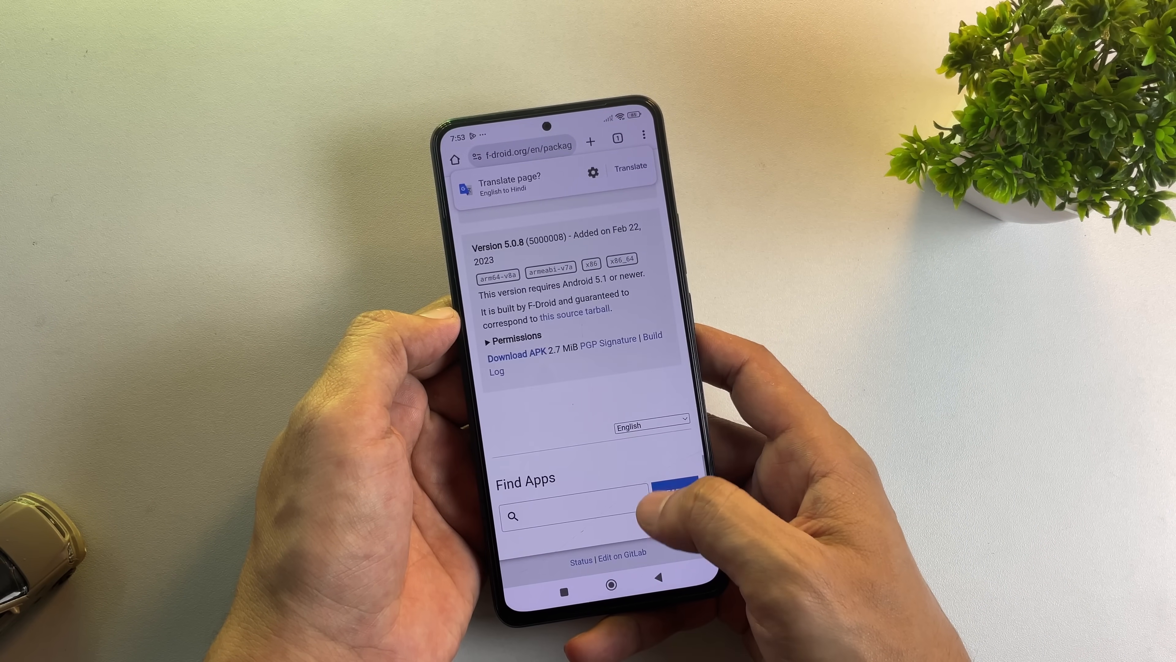
Download the version 5.0.8 APK from the F-Droid package page
click(513, 356)
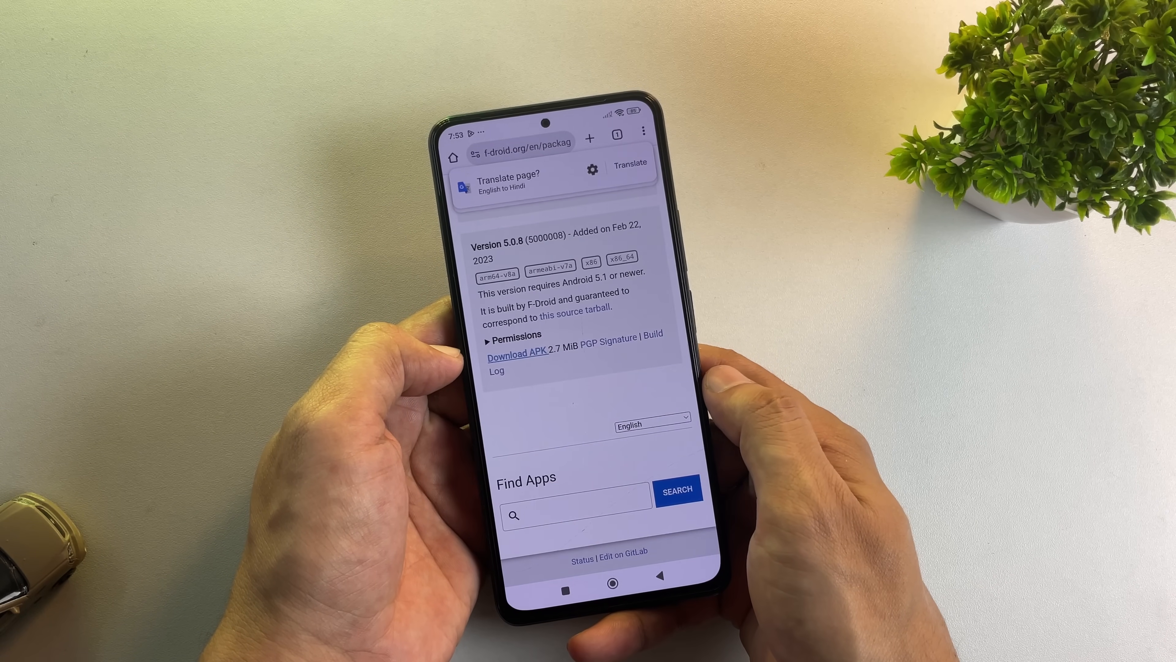
click(519, 354)
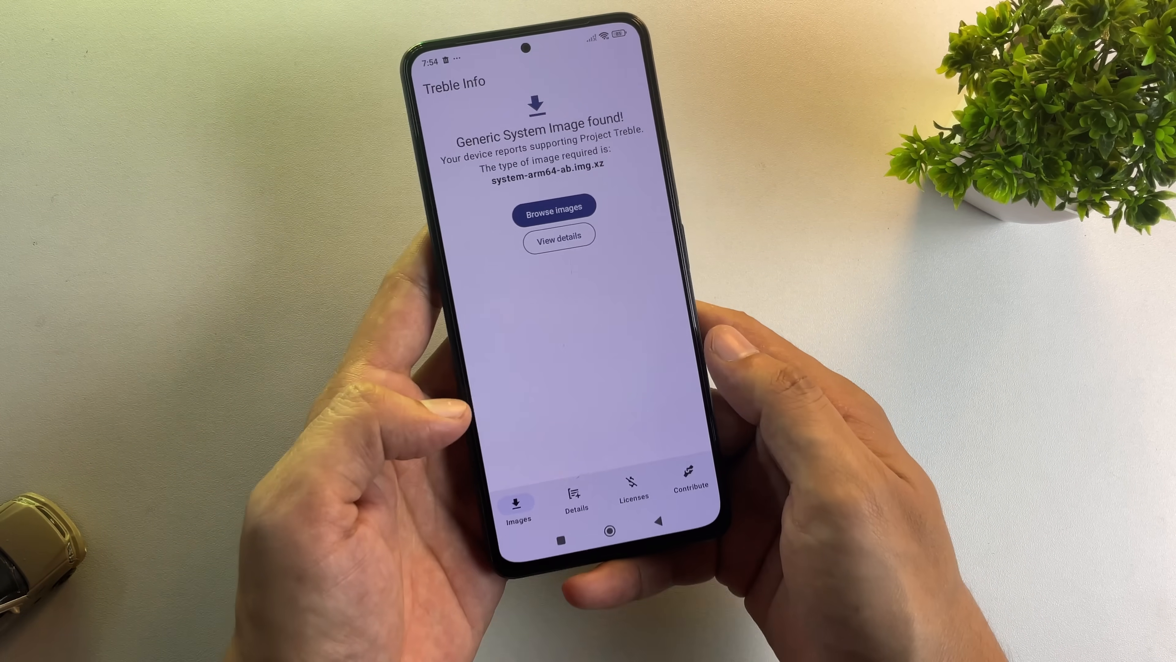
Review Treble Info details (Project Treble supported, seamless upgrades), then open phhusson's GSI image list
click(572, 502)
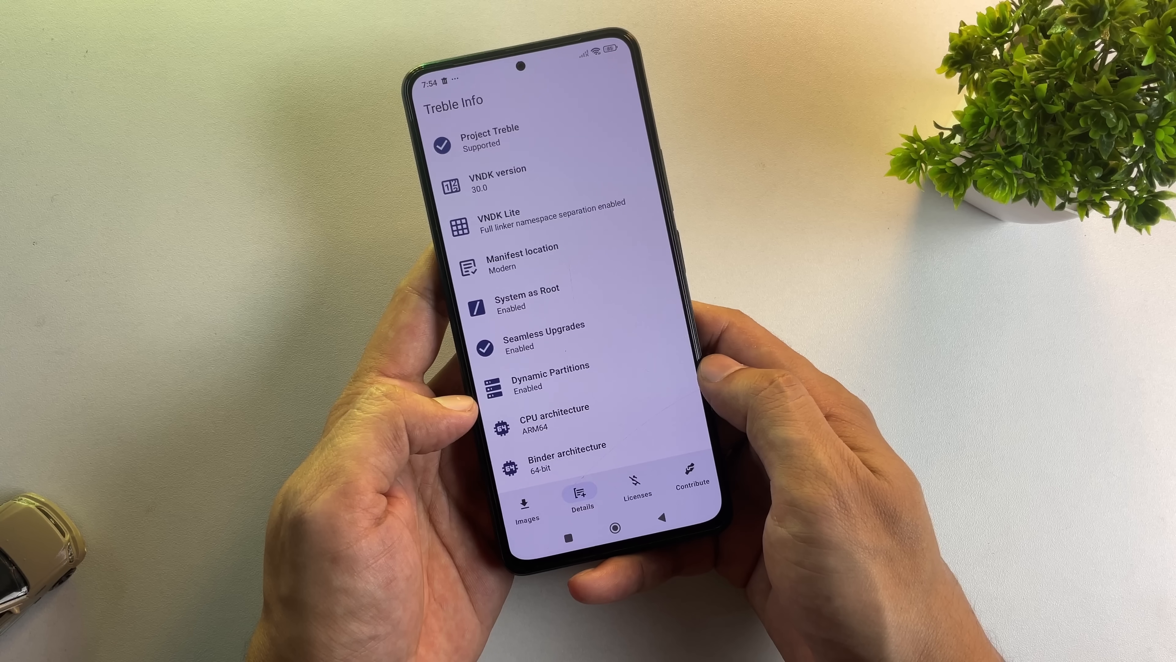
click(526, 508)
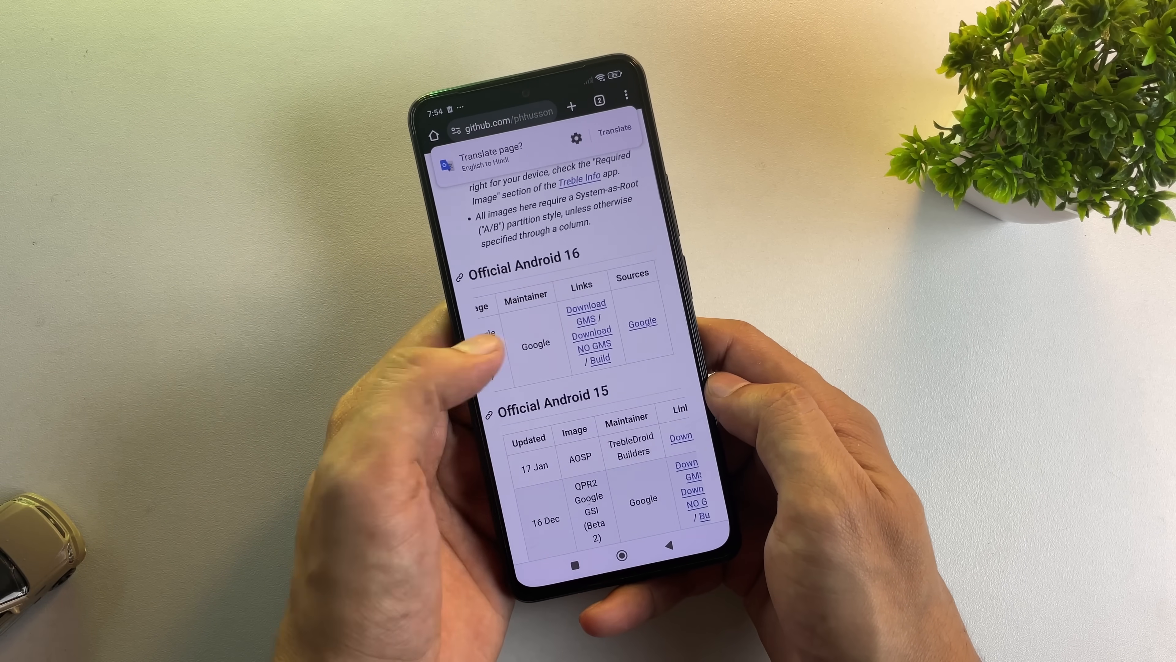
Scroll to the Unofficial Android 15 table and open MisterZtr's LineageOS GSI releases
scroll(down, 3)
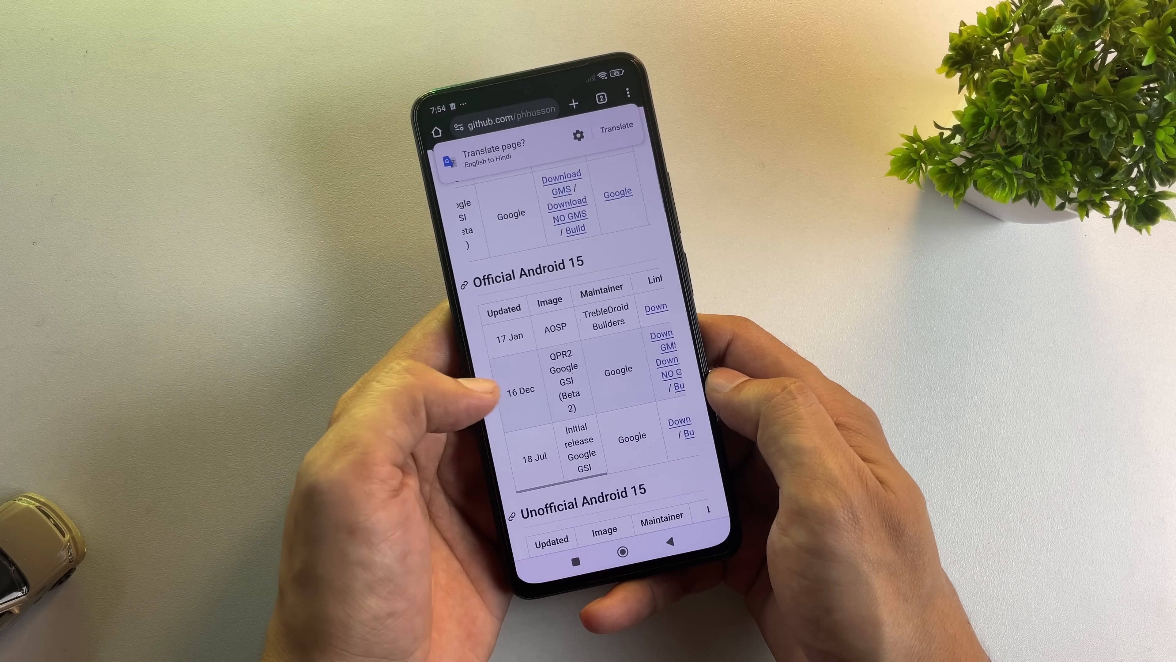
scroll(down, 3)
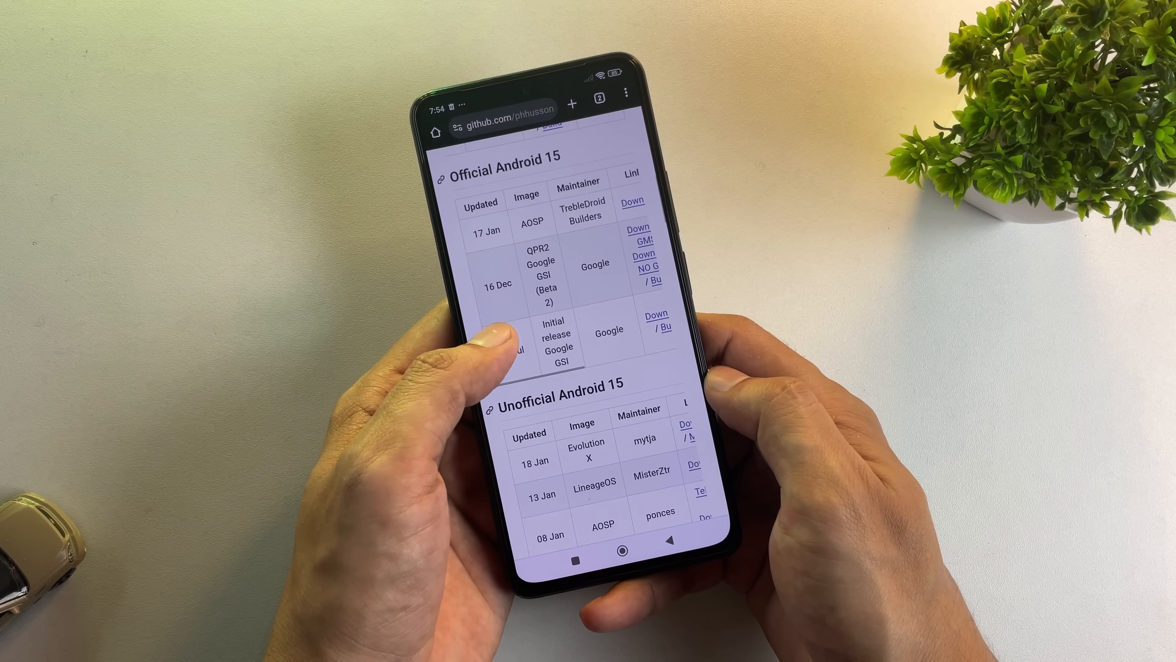
scroll(down, 3)
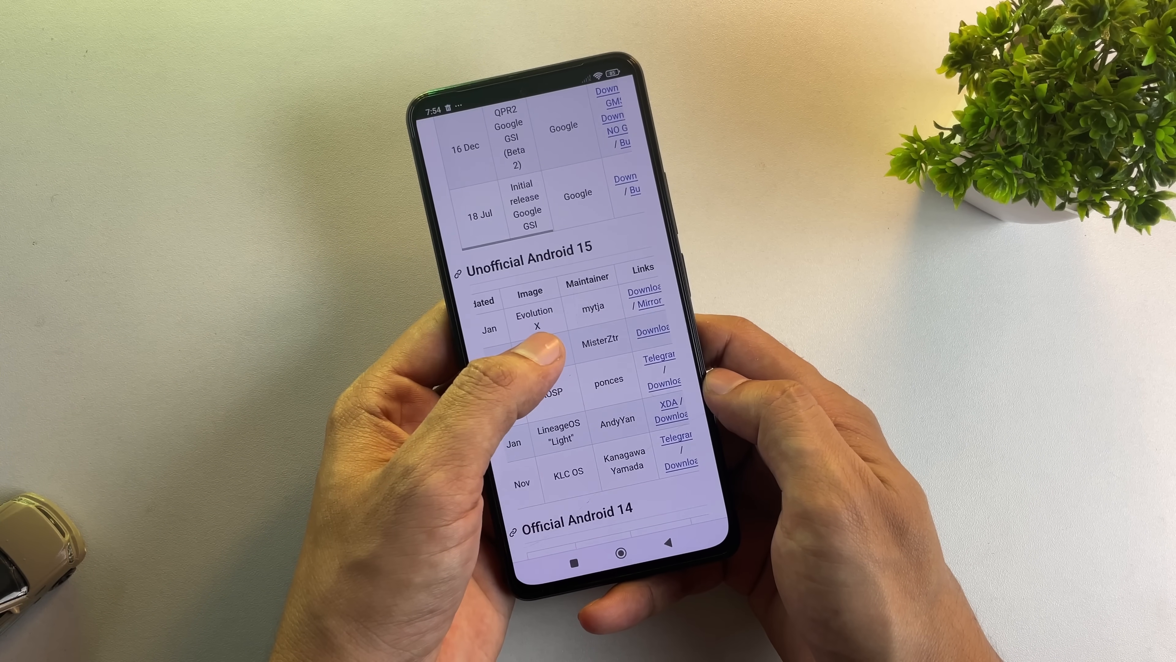
double_click(540, 354)
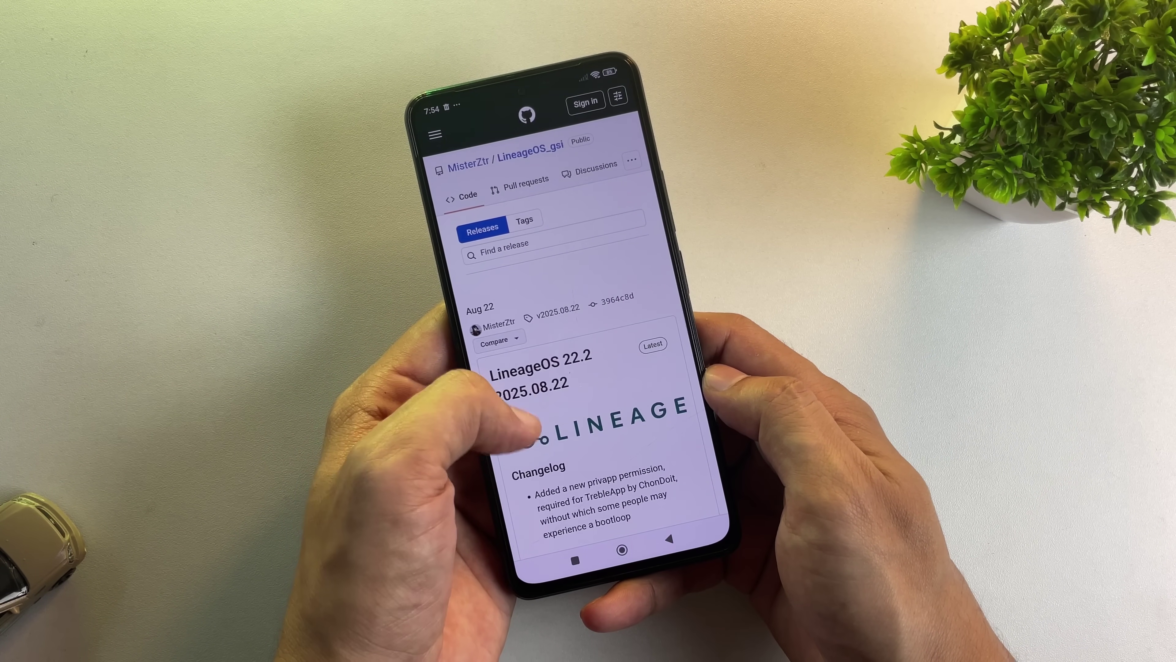
Scroll through the LineageOS 22.2 release notes and changelog
scroll(down, 3)
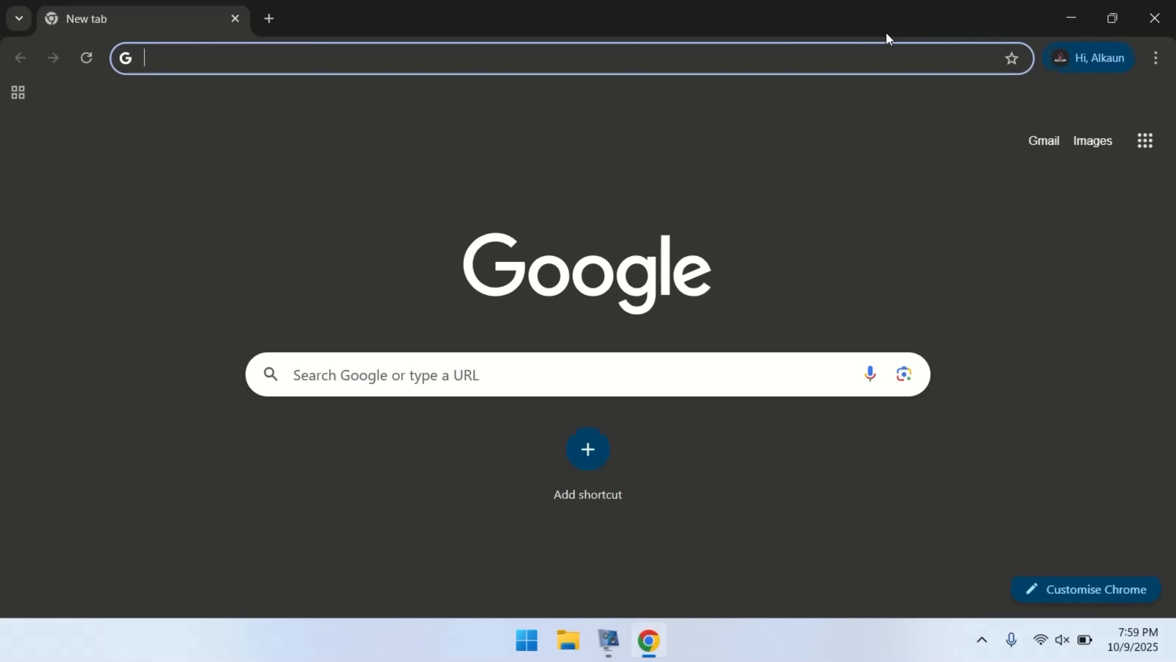
Search 'platform tools', download the Windows package and Google USB driver, and check download progress
text(platform tools)
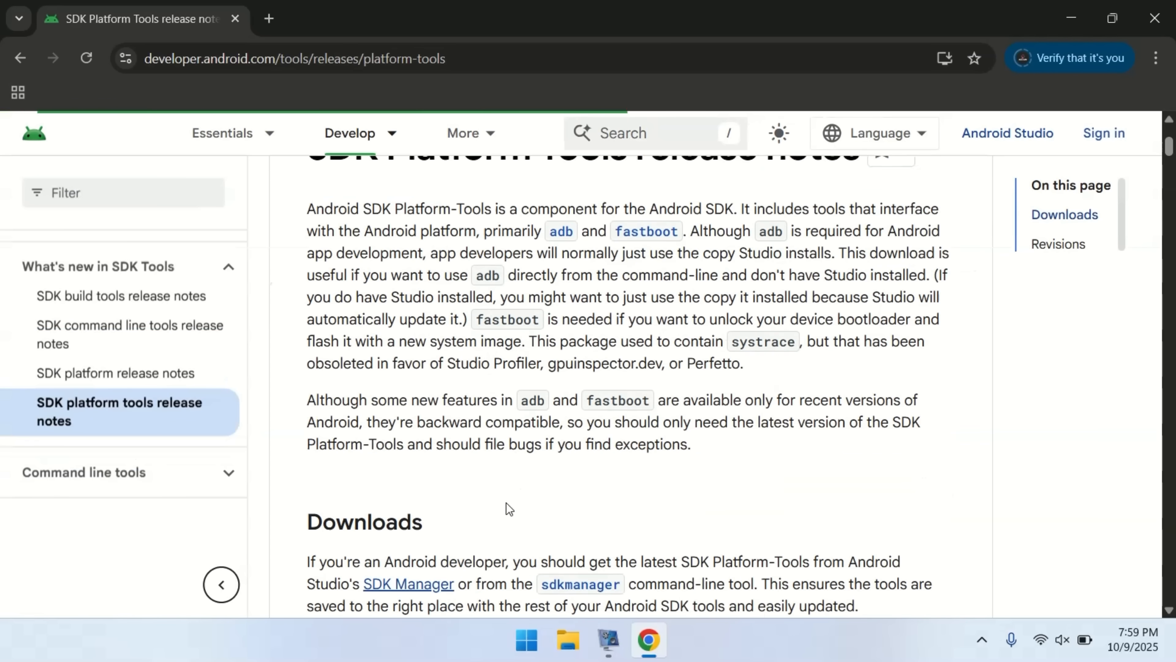
scroll(down, 3)
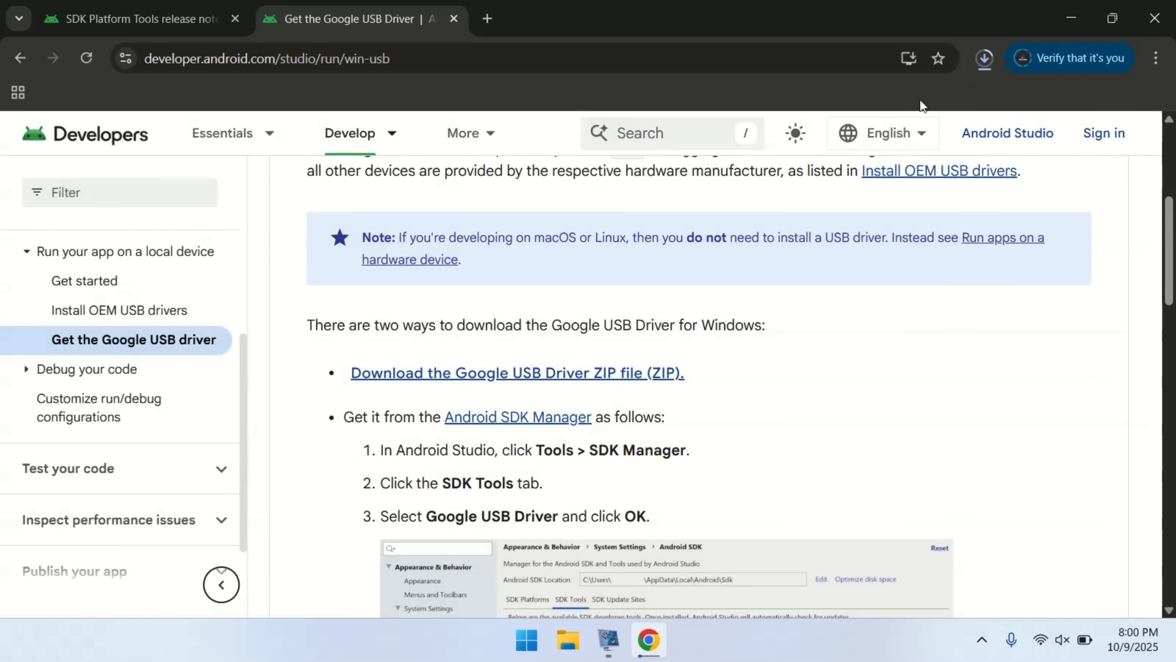
click(984, 58)
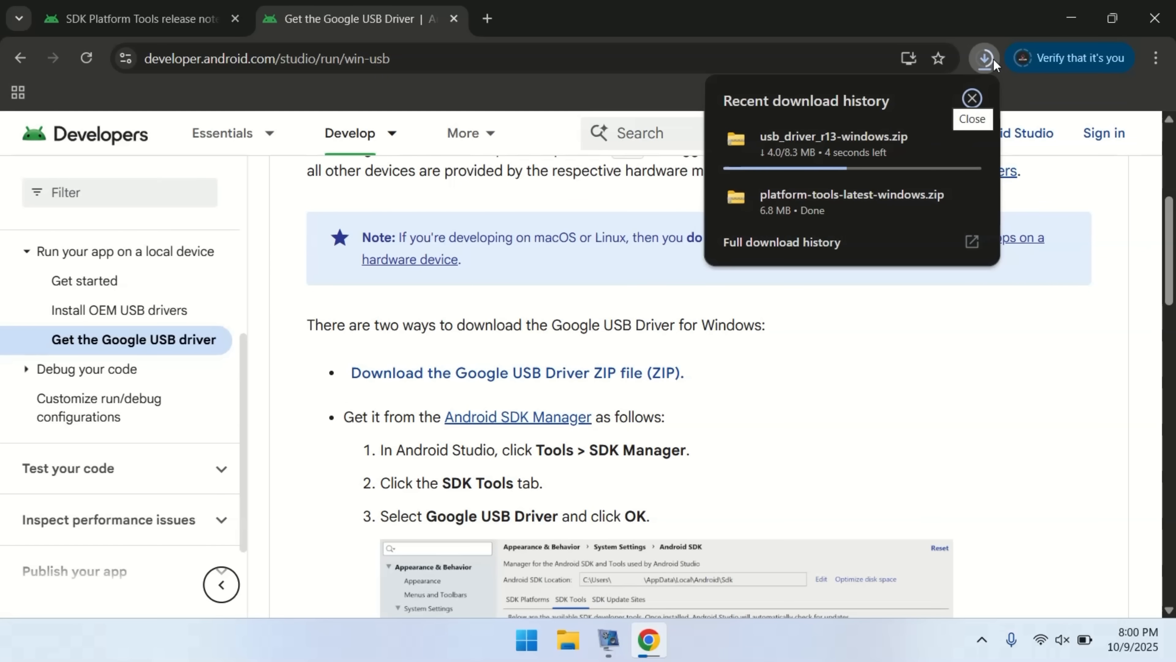
click(486, 19)
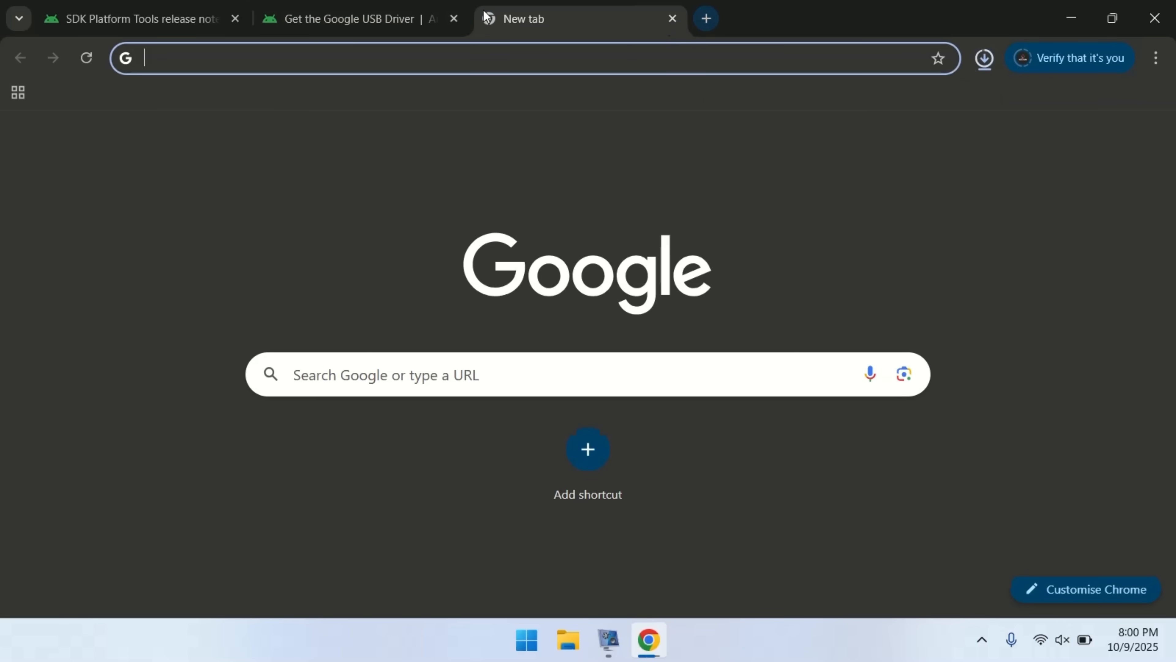
Search 'poco f4 firmware' and reach XM Firmware Updater's POCO F4 archive, accepting cookies
text(poco f4 firmware)
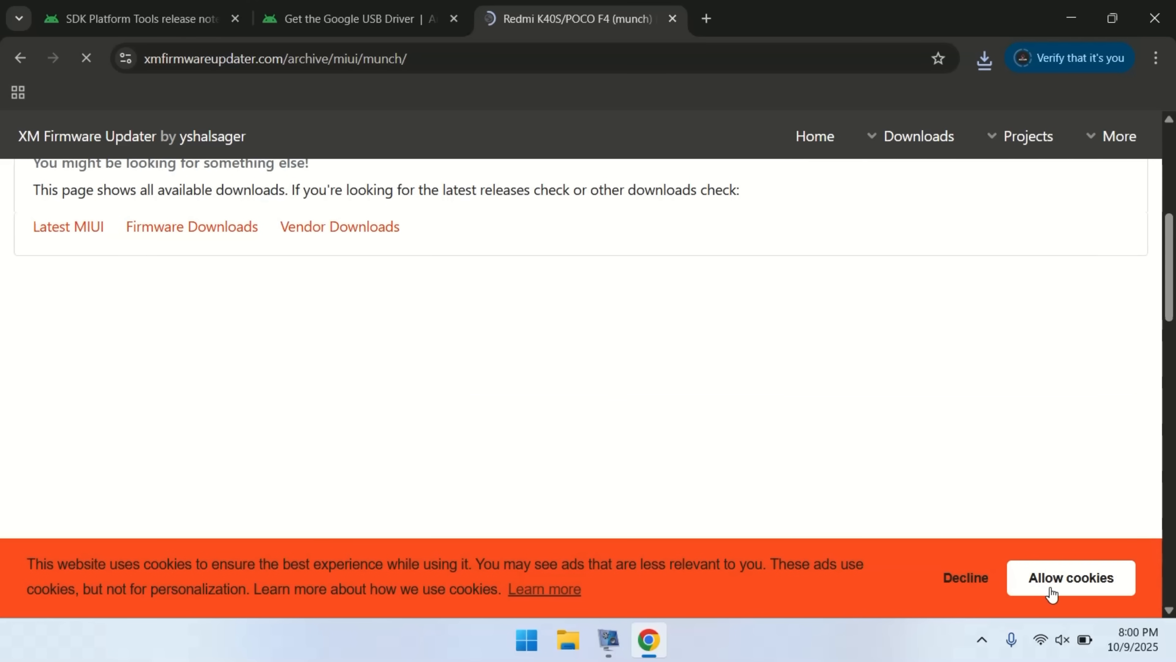
click(1071, 578)
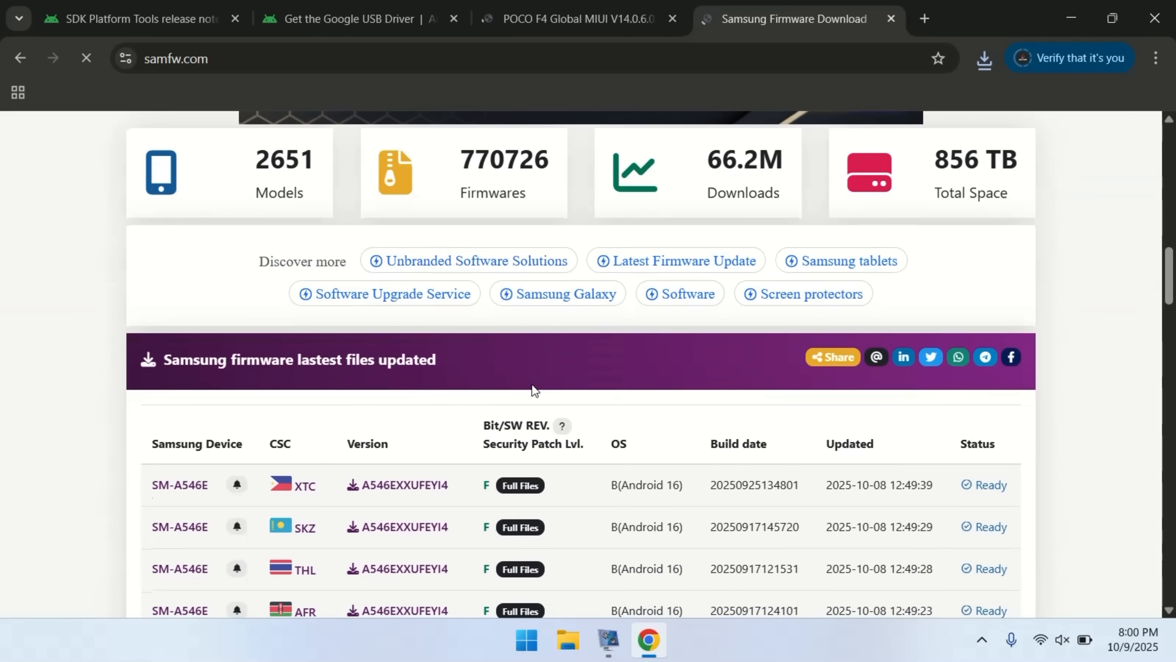
scroll(down, 3)
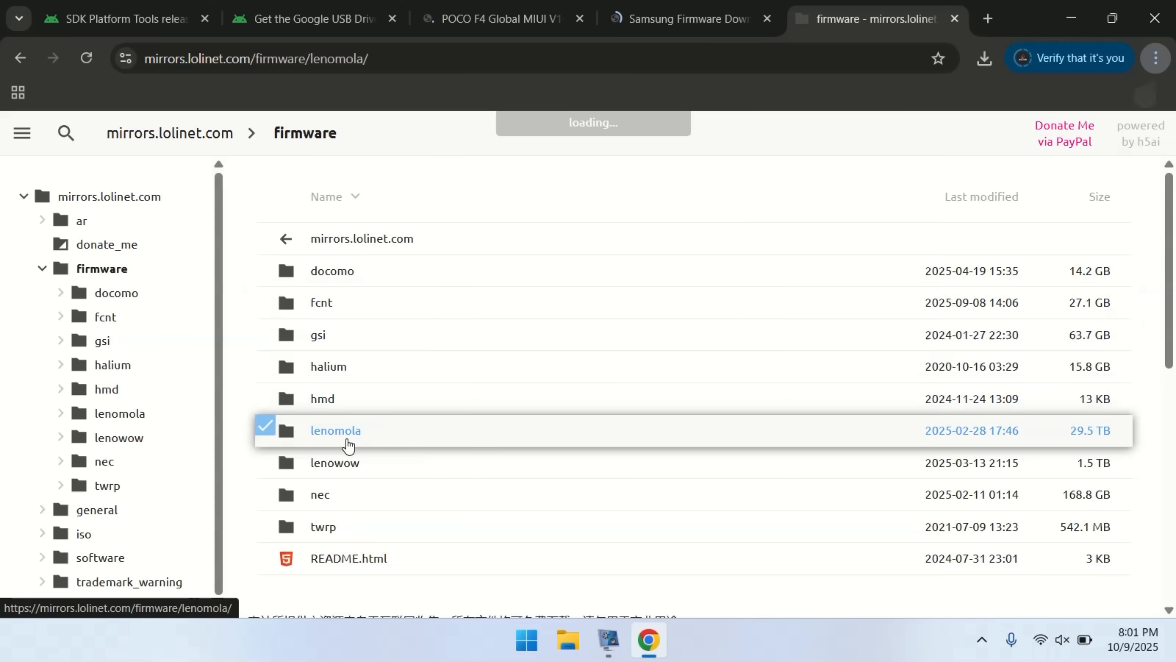
Browse the lolinet mirror's lenomola and 2025 firmware folders, then start a new tab for another mirror
click(336, 430)
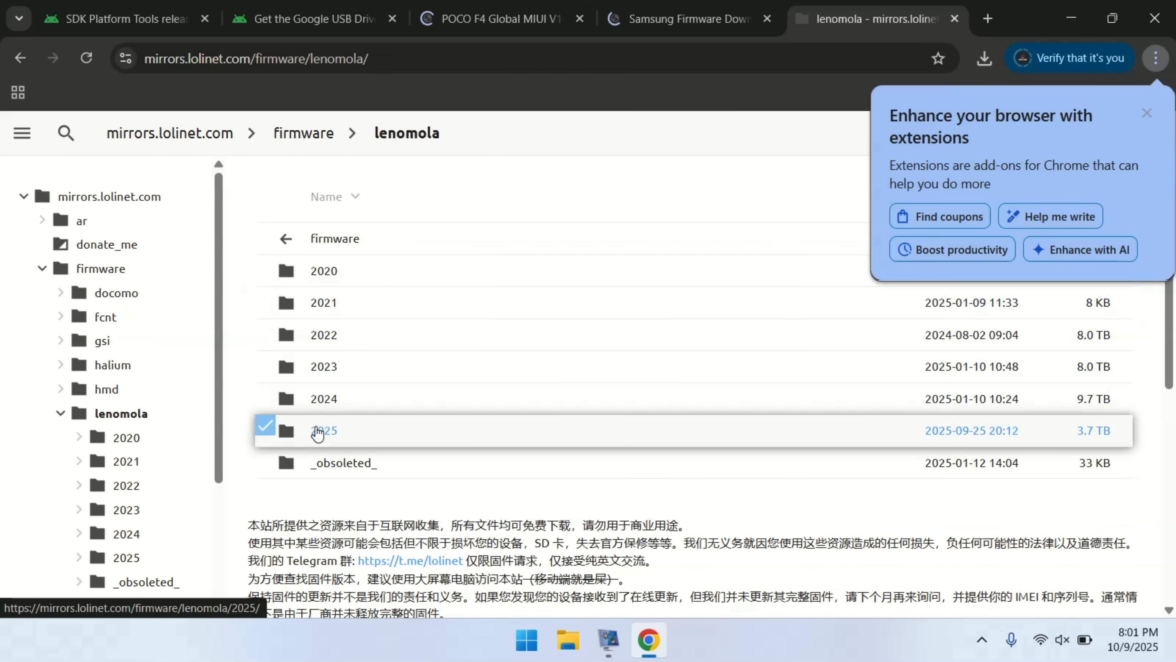
click(325, 431)
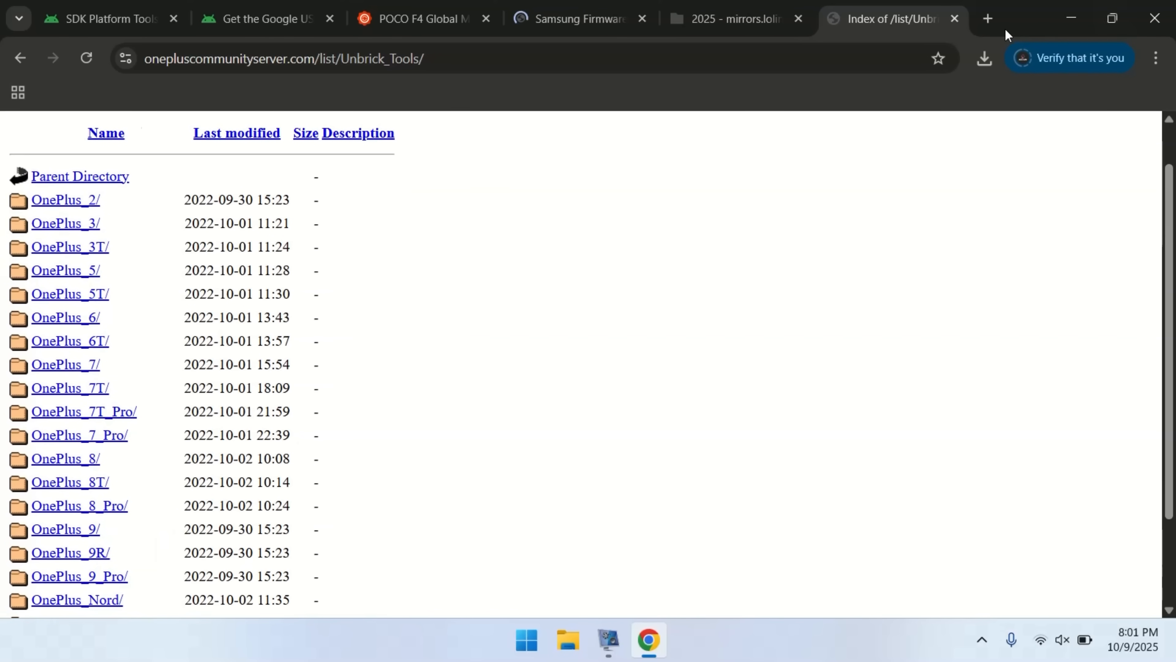
click(568, 640)
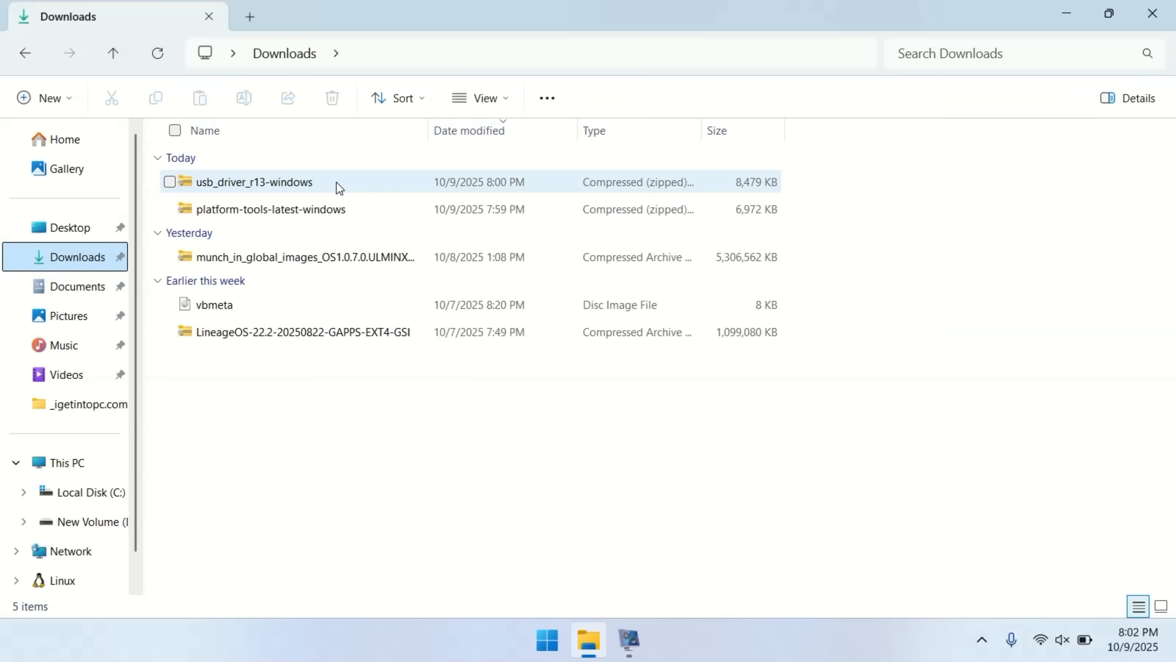
Locate and enter the extracted usb_driver_r13-windows folder in Downloads
click(269, 209)
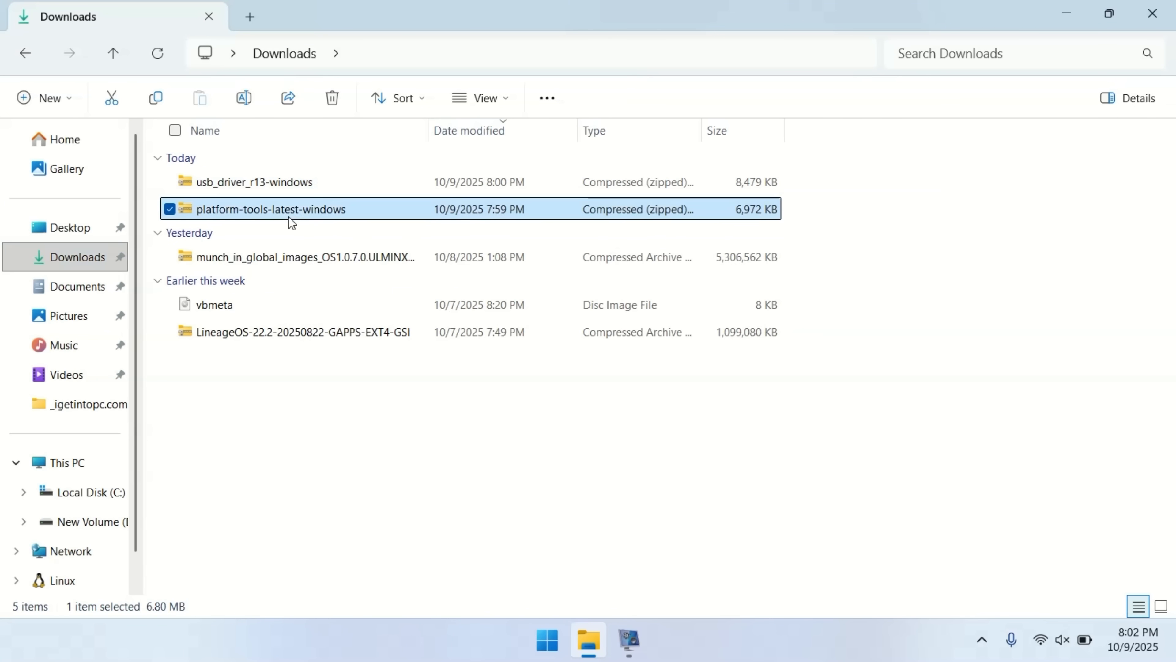
click(301, 257)
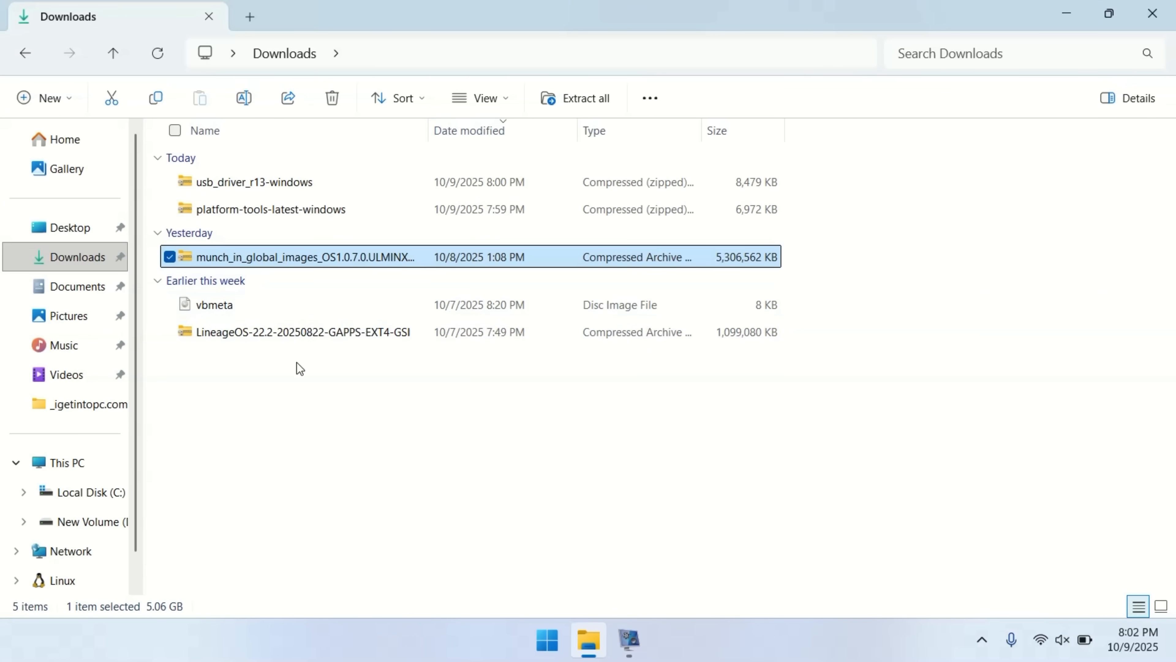
click(303, 333)
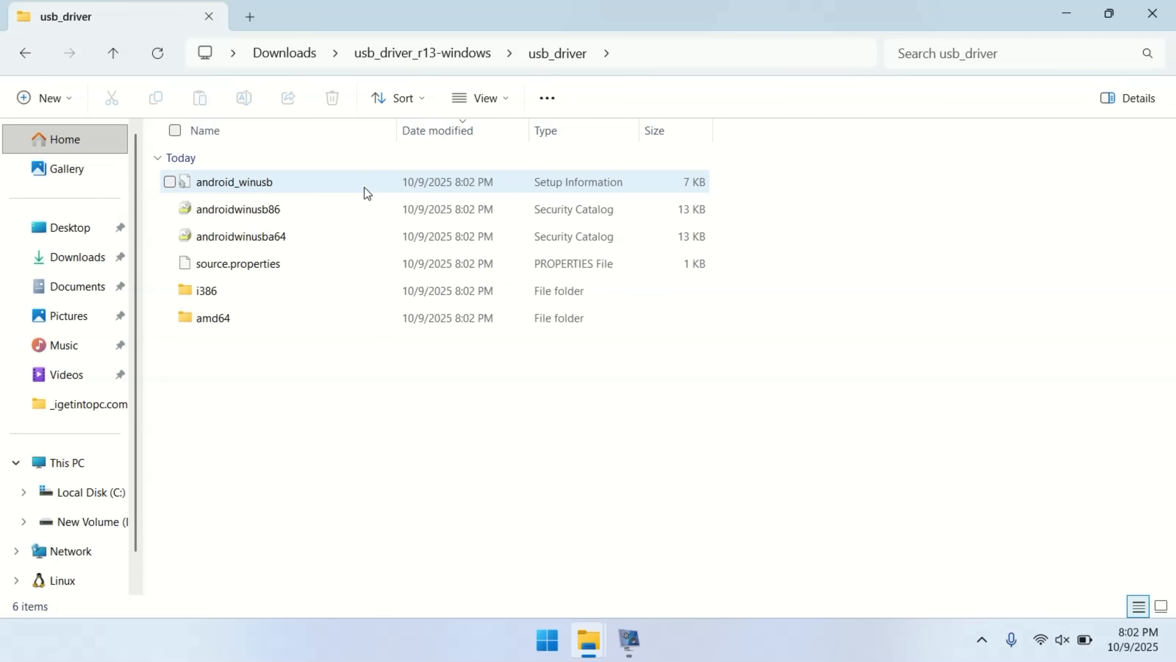
Install the android_winusb.inf driver from its context menu, confirming the security warning and success message
right_click(229, 182)
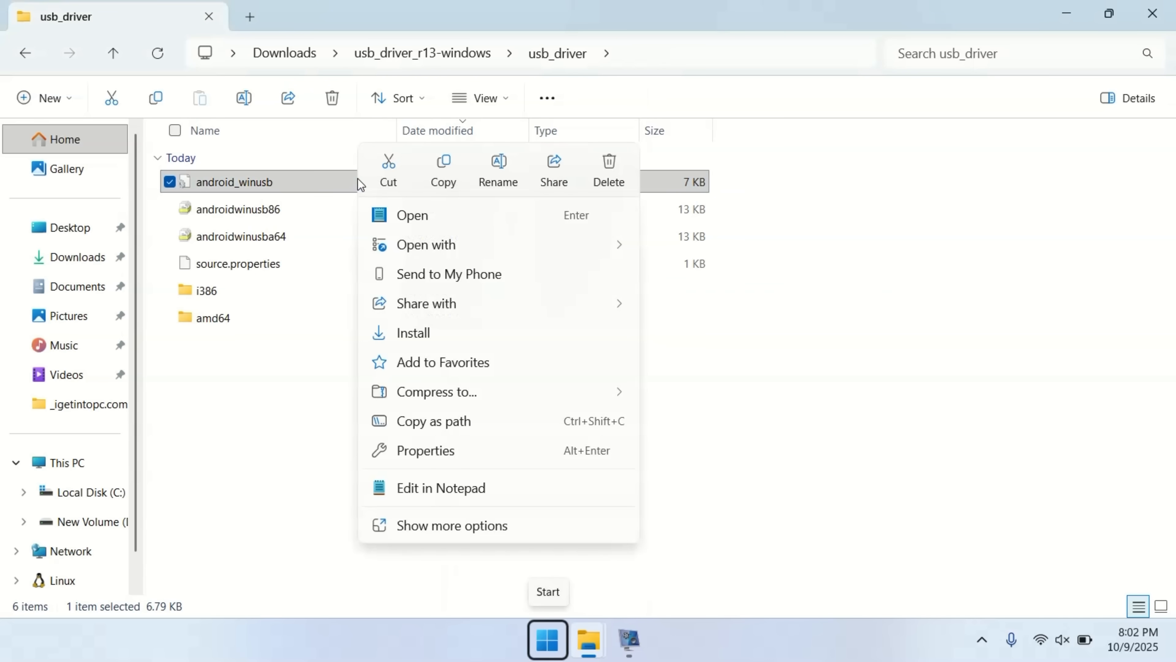
mouse_move(463, 344)
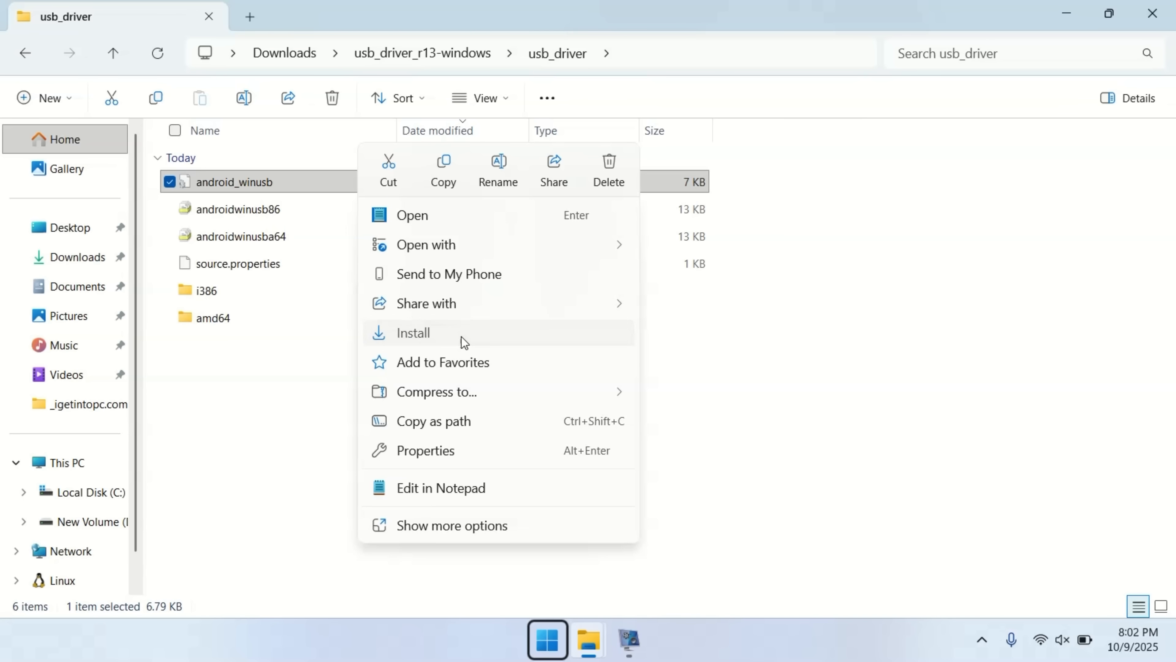
click(413, 333)
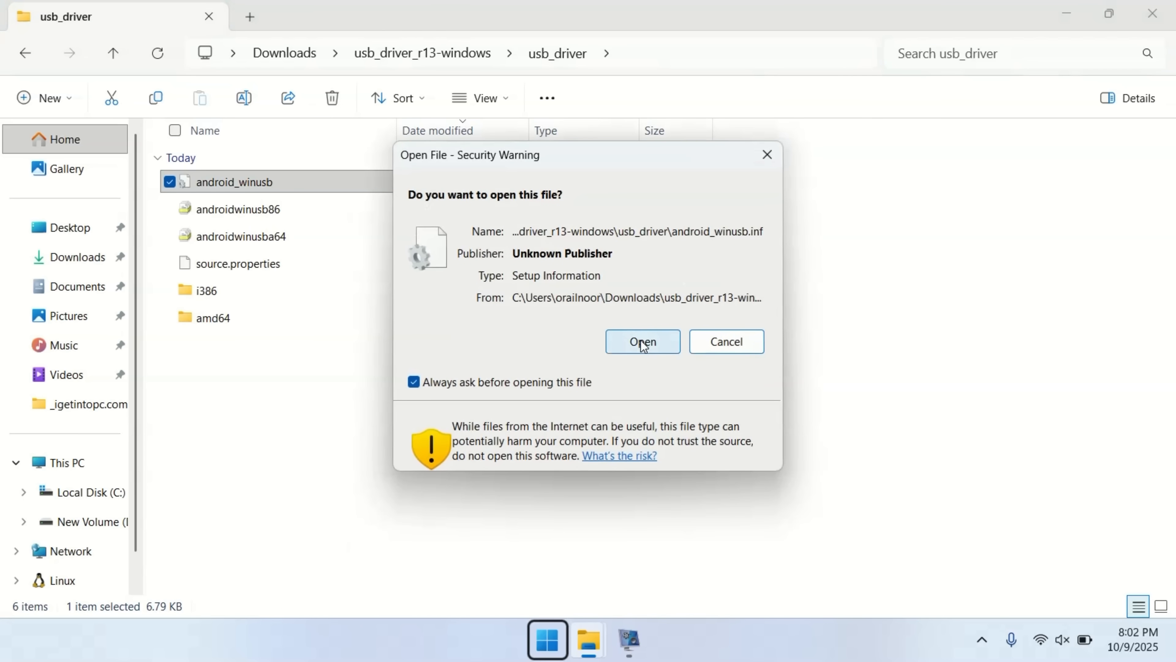
click(643, 341)
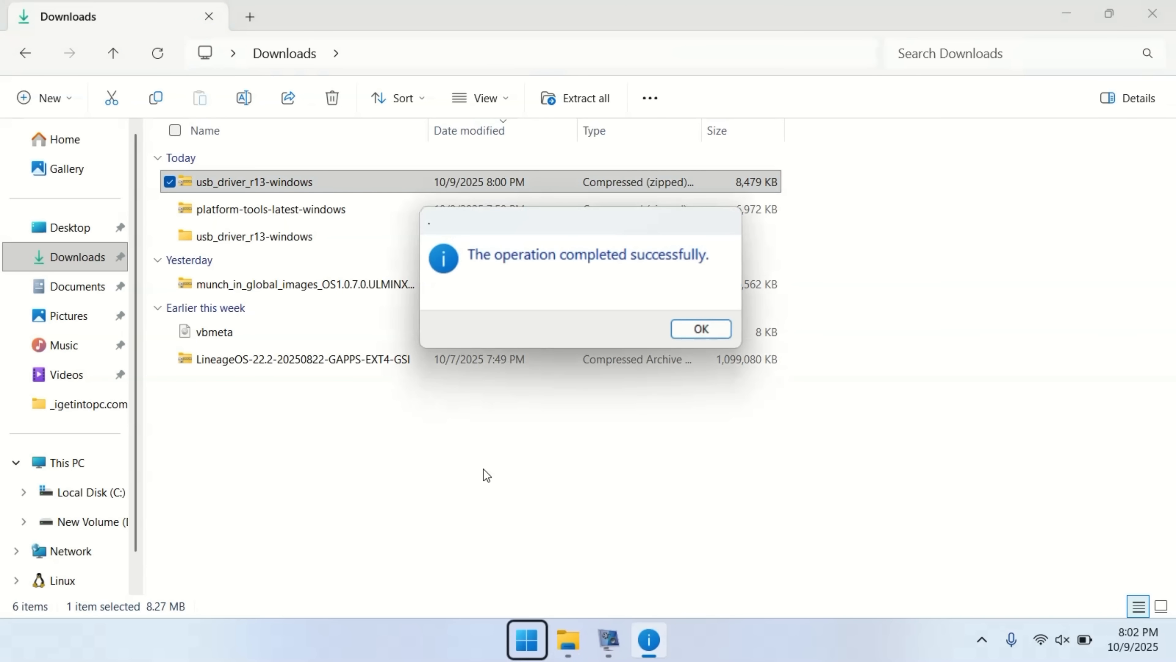
click(701, 329)
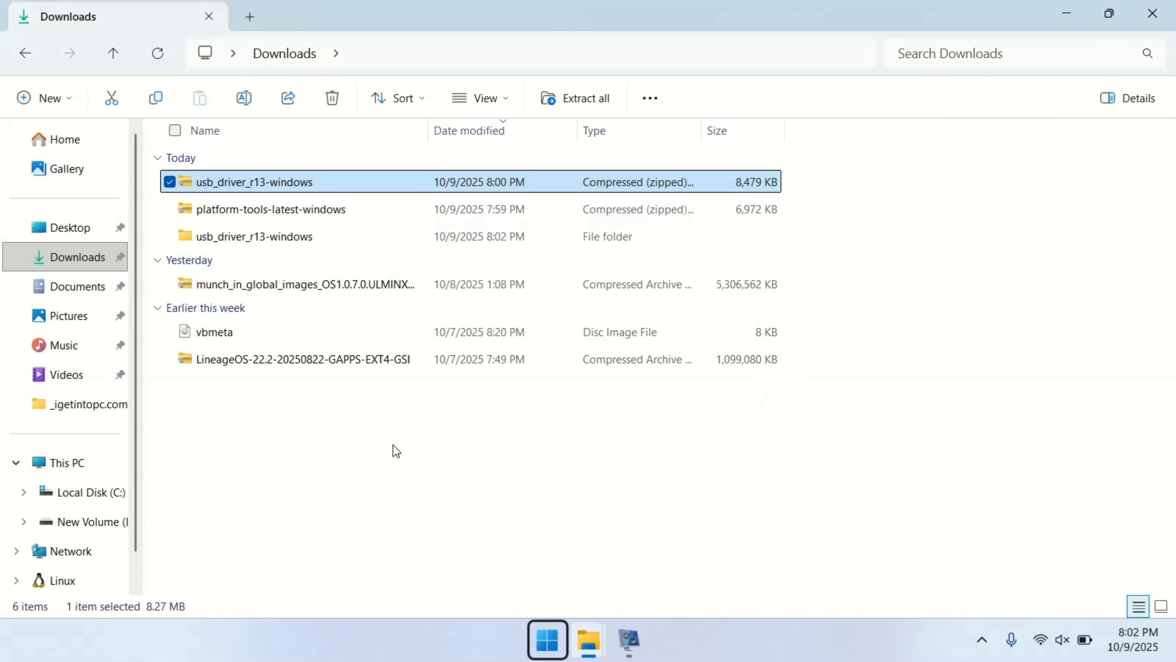
mouse_move(411, 301)
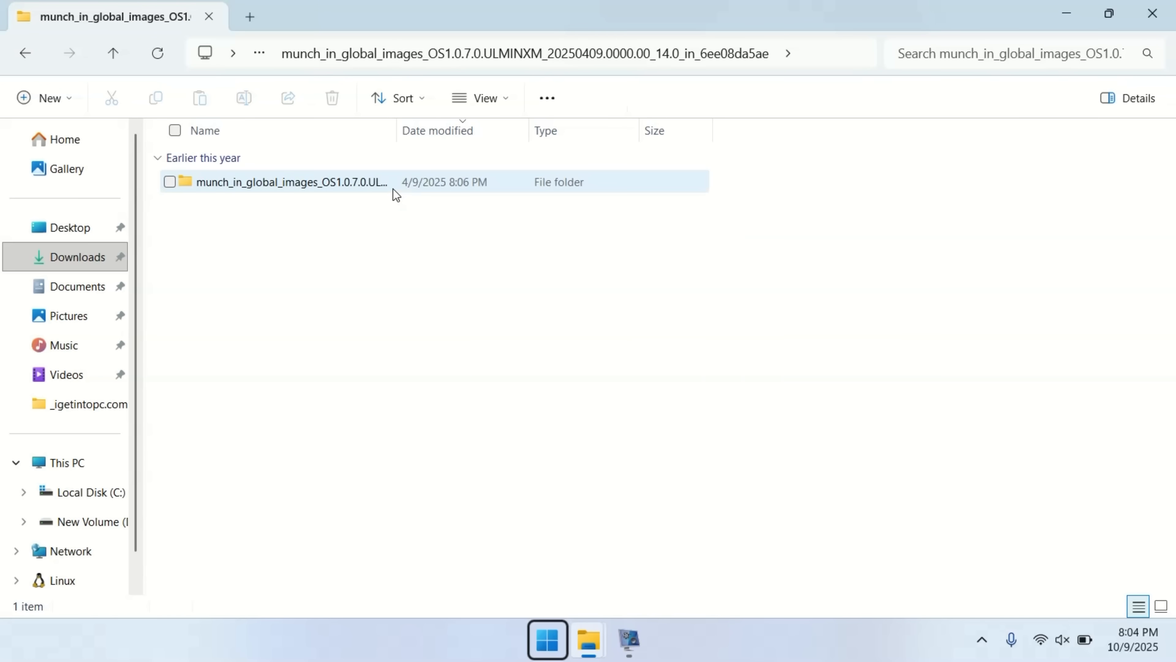
Go into the extracted munch firmware's images folder and inspect the vbmeta image's actions
double_click(291, 184)
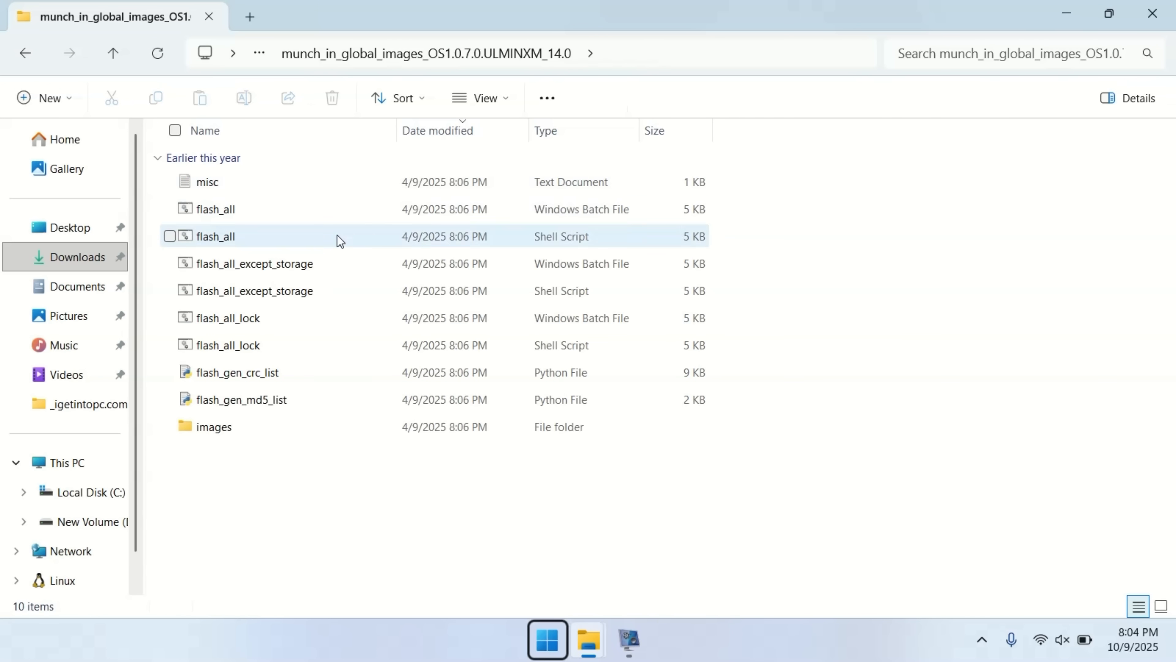
double_click(207, 427)
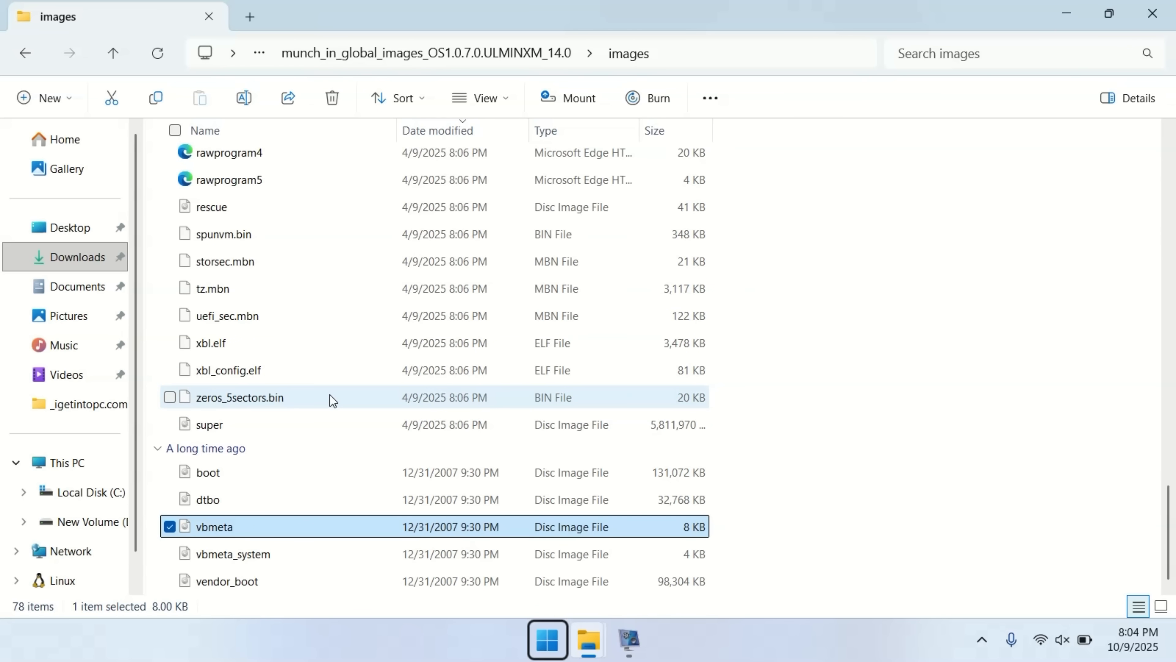
right_click(215, 527)
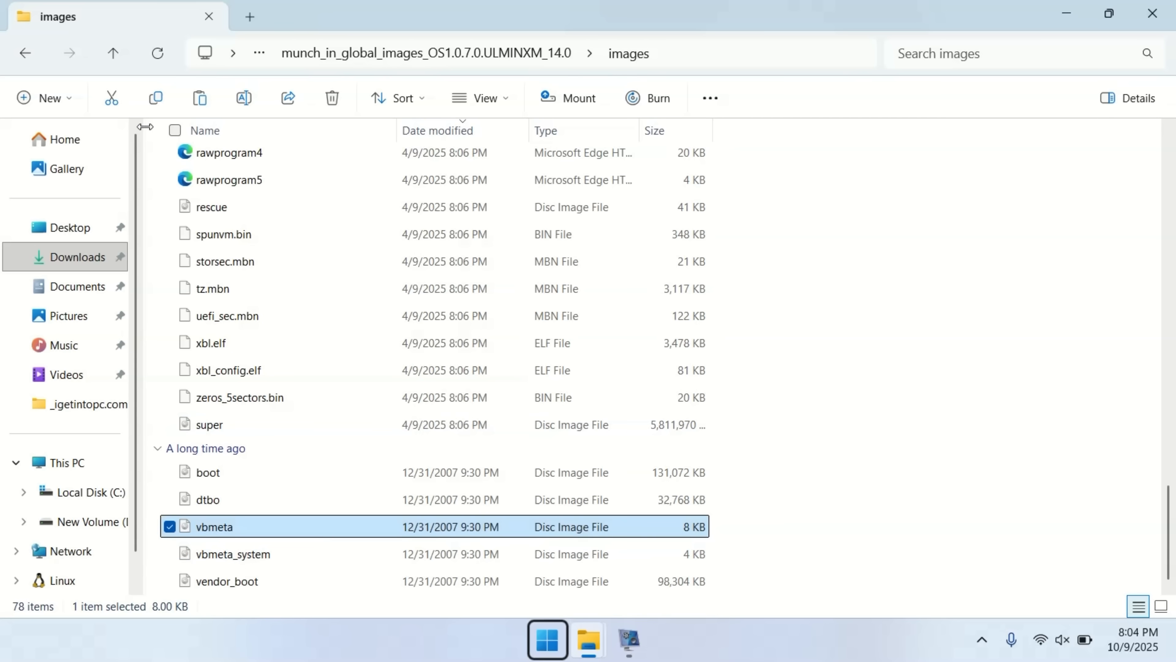
Navigate back up from images to the outer firmware folder and on to Downloads
click(24, 53)
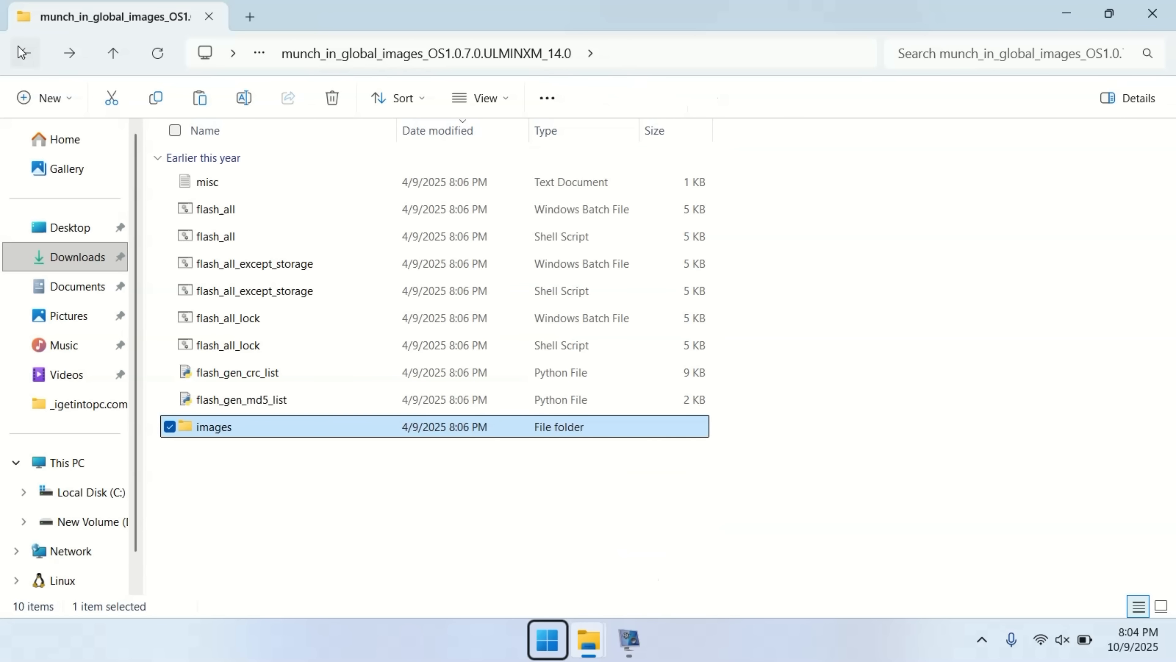
click(113, 52)
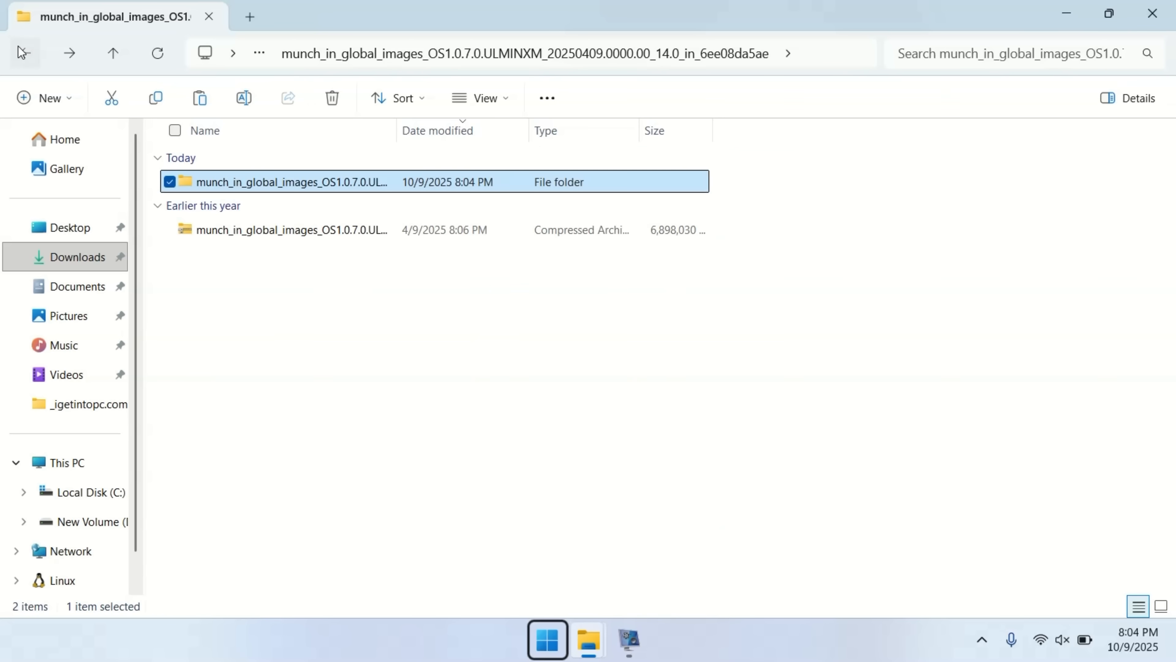
click(23, 53)
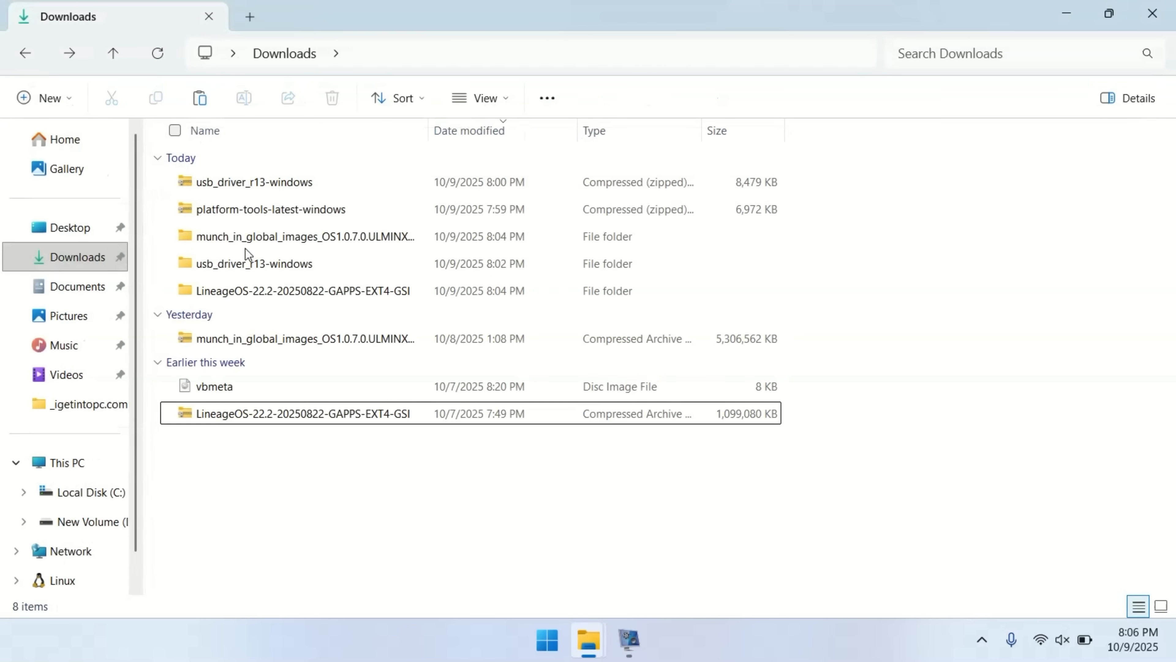
Move vbmeta into the LineageOS-22.2-20250822-GAPPS-EXT4-GSI folder, verify it sits beside the GSI image, and return to Downloads
click(213, 386)
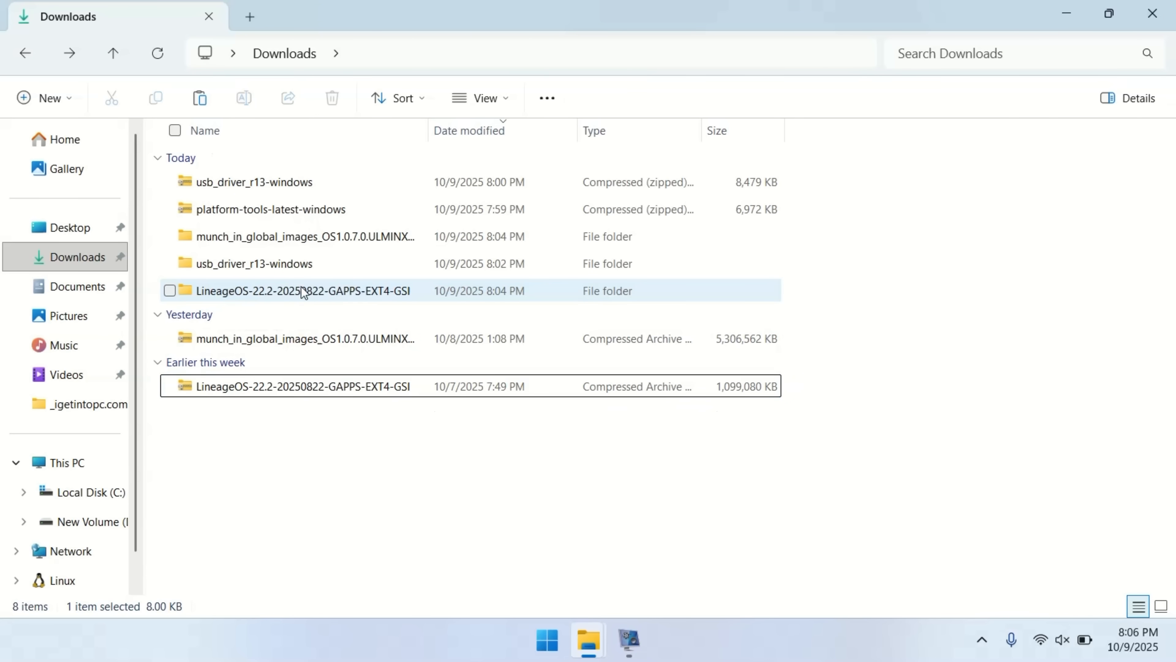
double_click(303, 290)
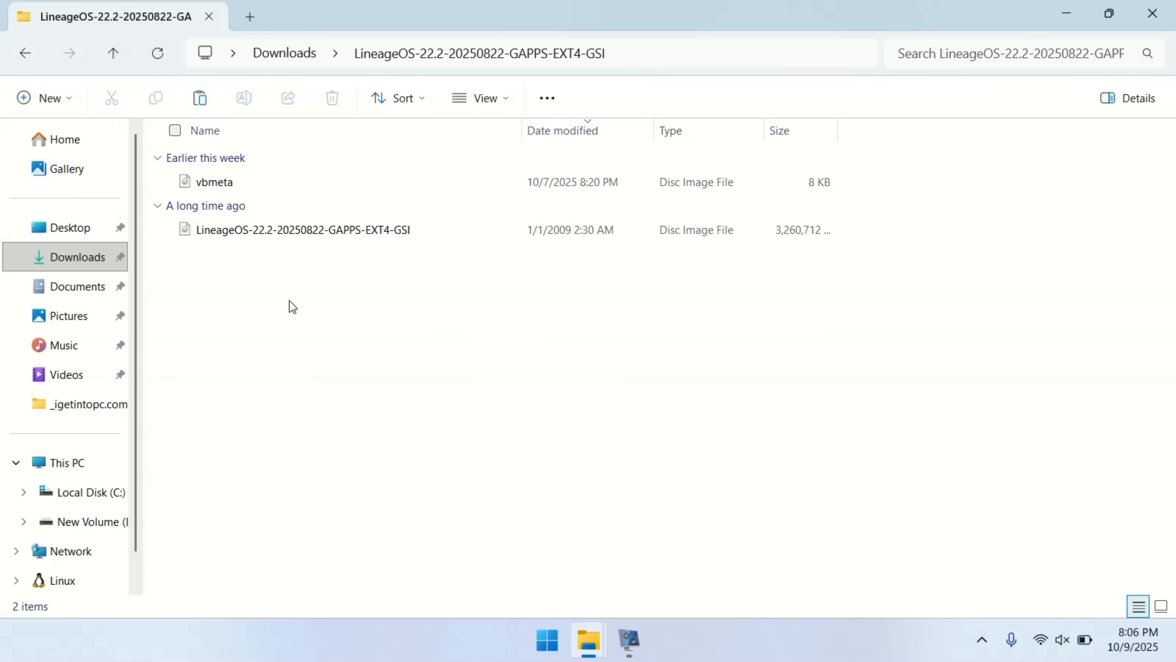
mouse_move(277, 330)
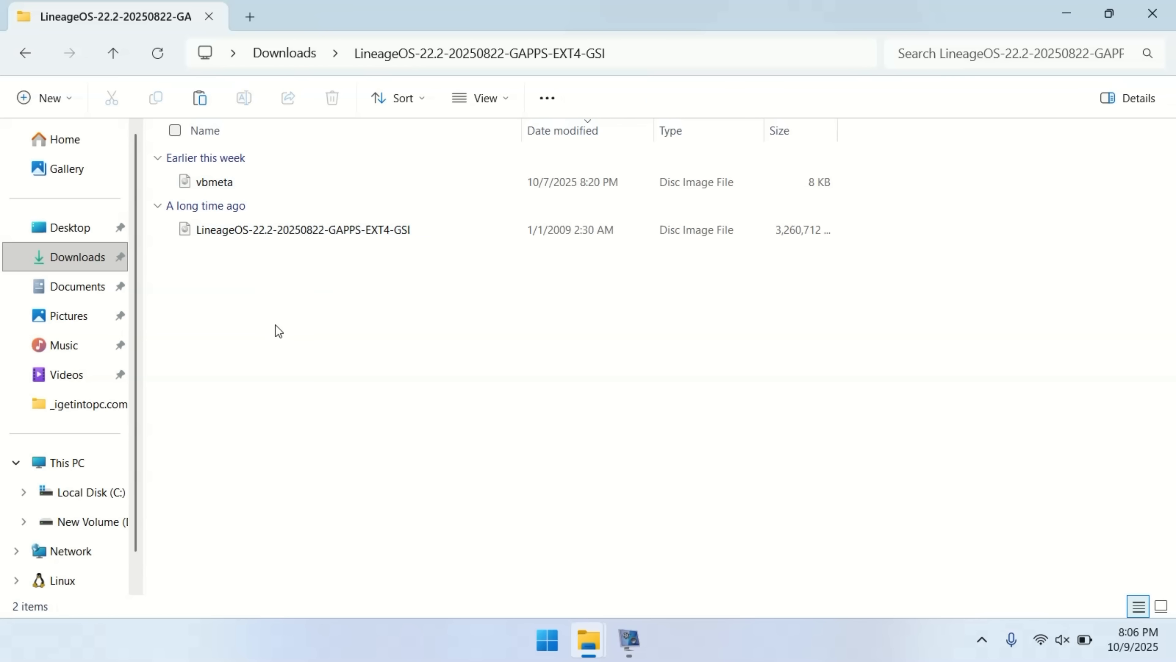
click(24, 54)
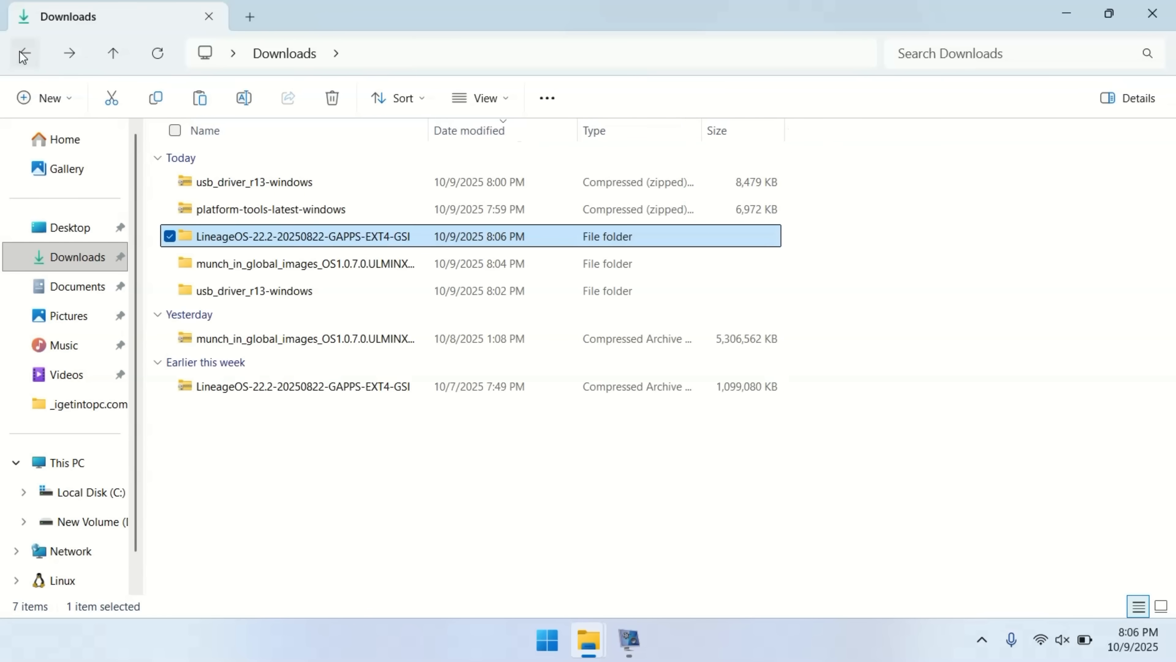
click(270, 210)
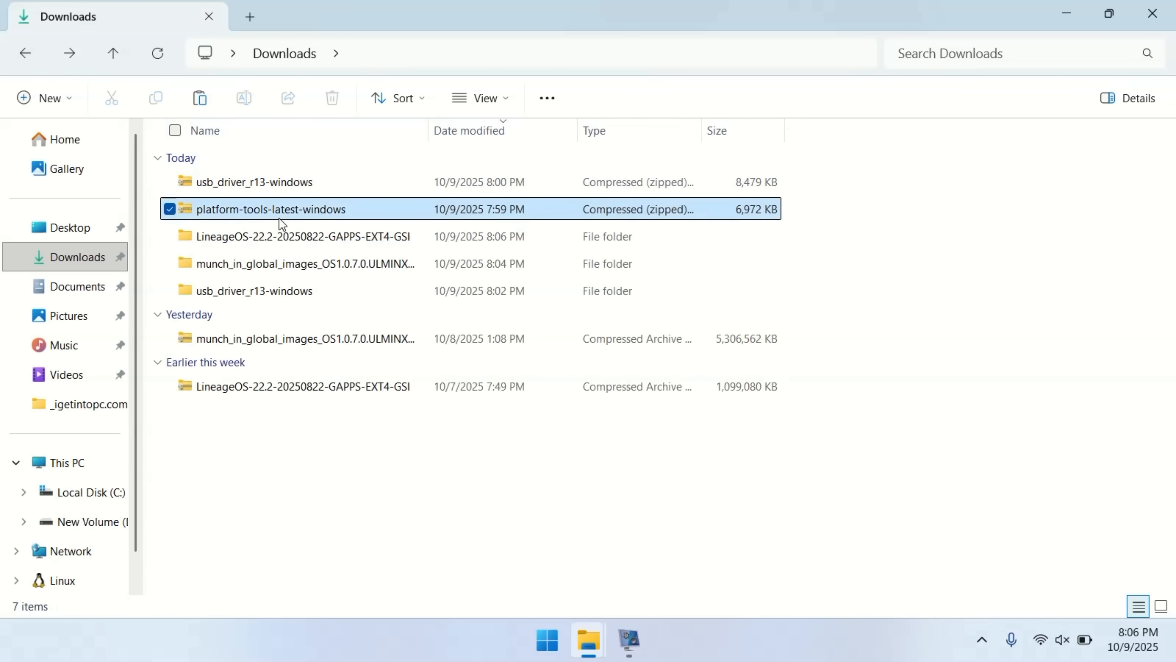
Run adb devices and authorize USB debugging so the phone is detected
double_click(270, 209)
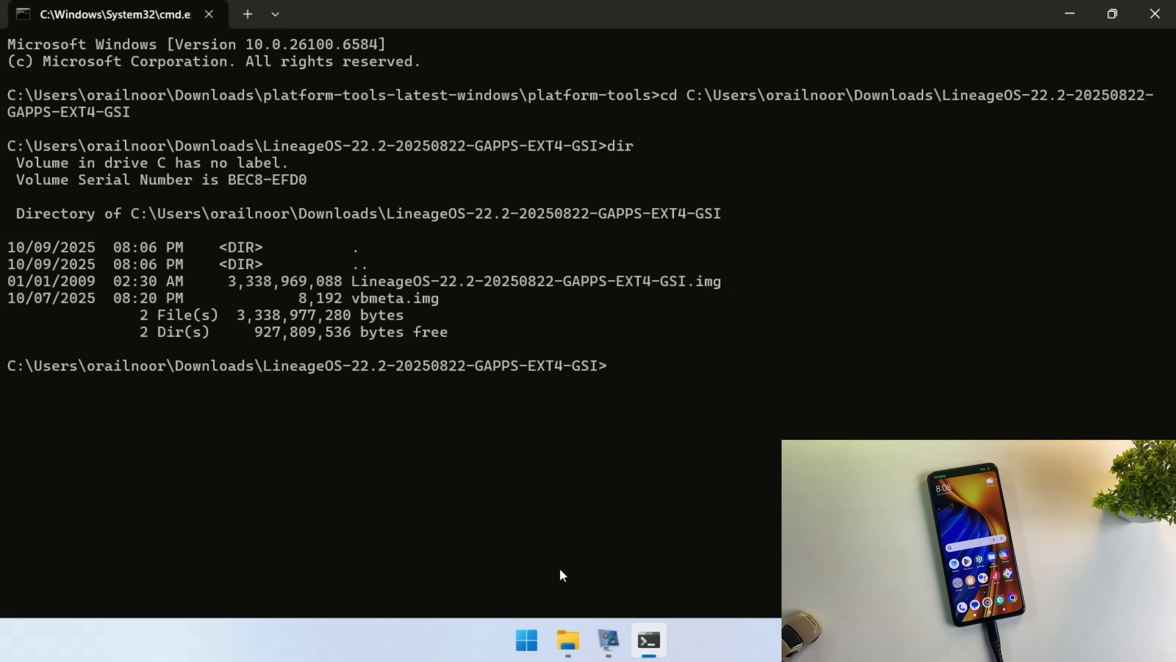
text(adb de)
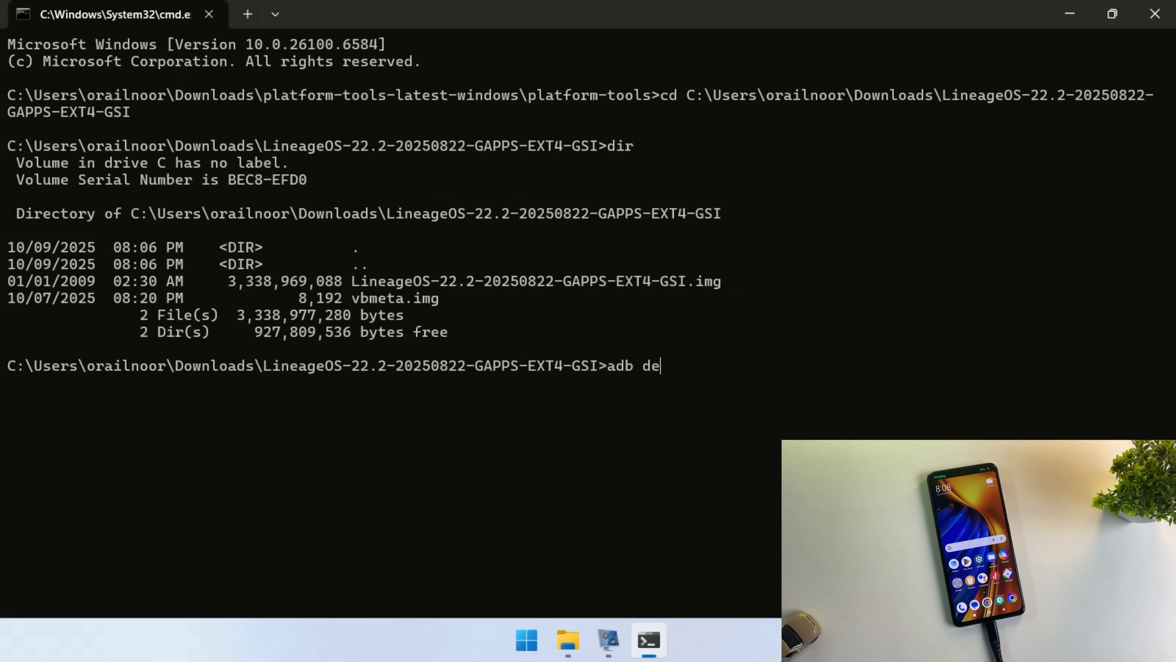
text(vices)
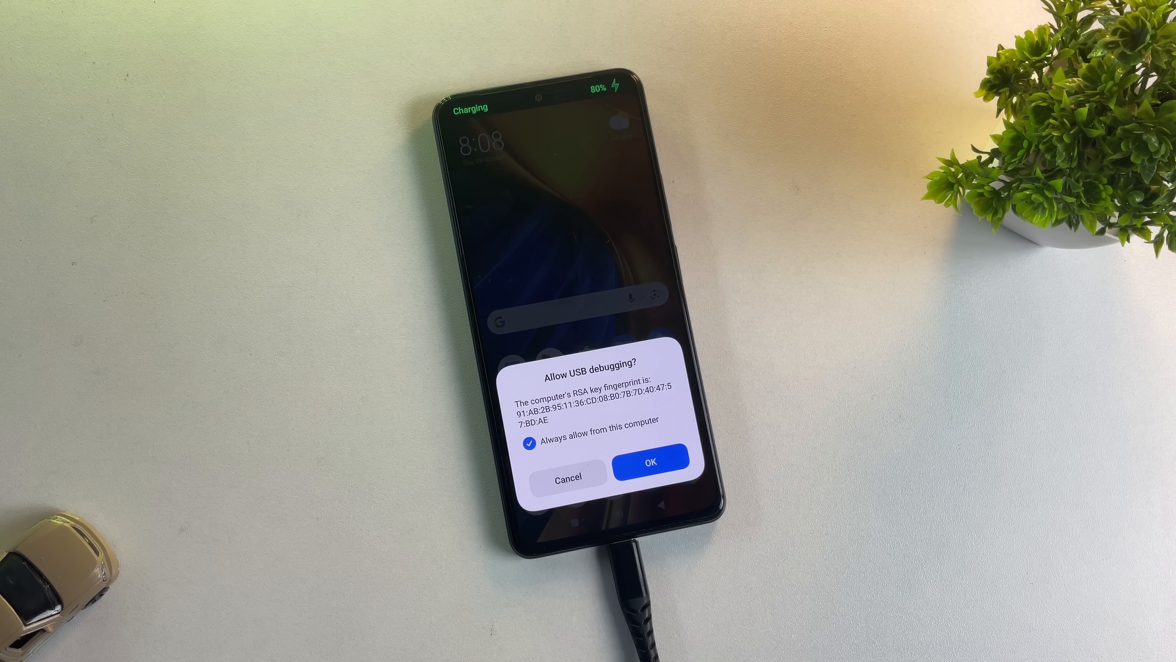
click(651, 462)
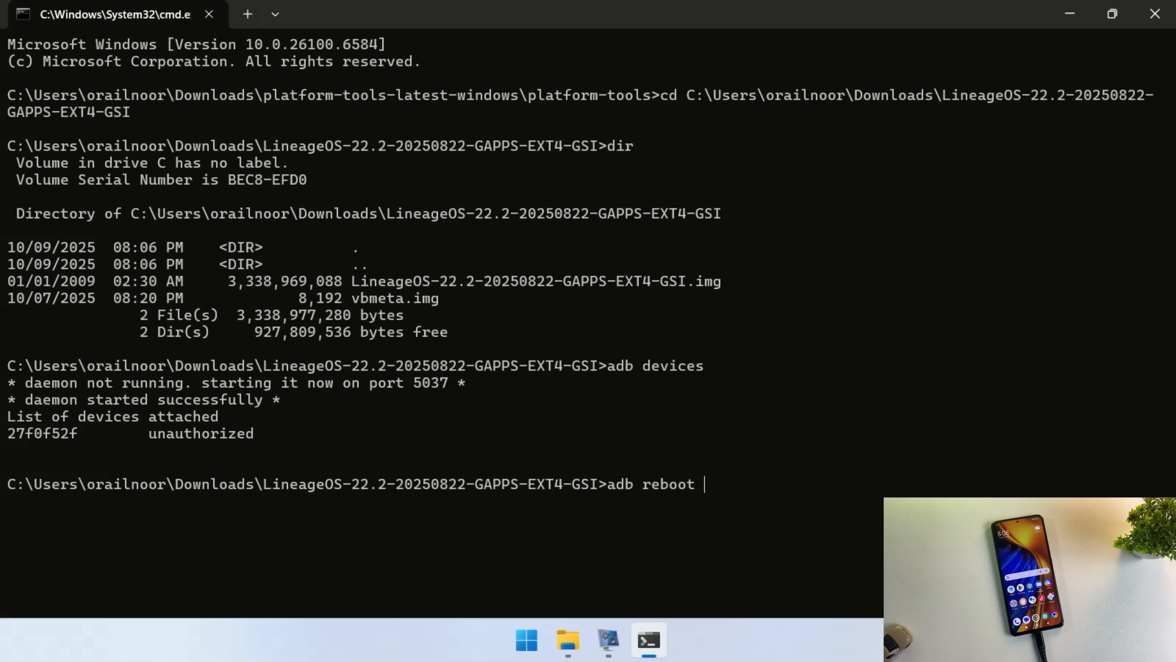
Reboot the phone into fastbootd with adb reboot fastboot and confirm it with fastboot devices
text(fastboot)
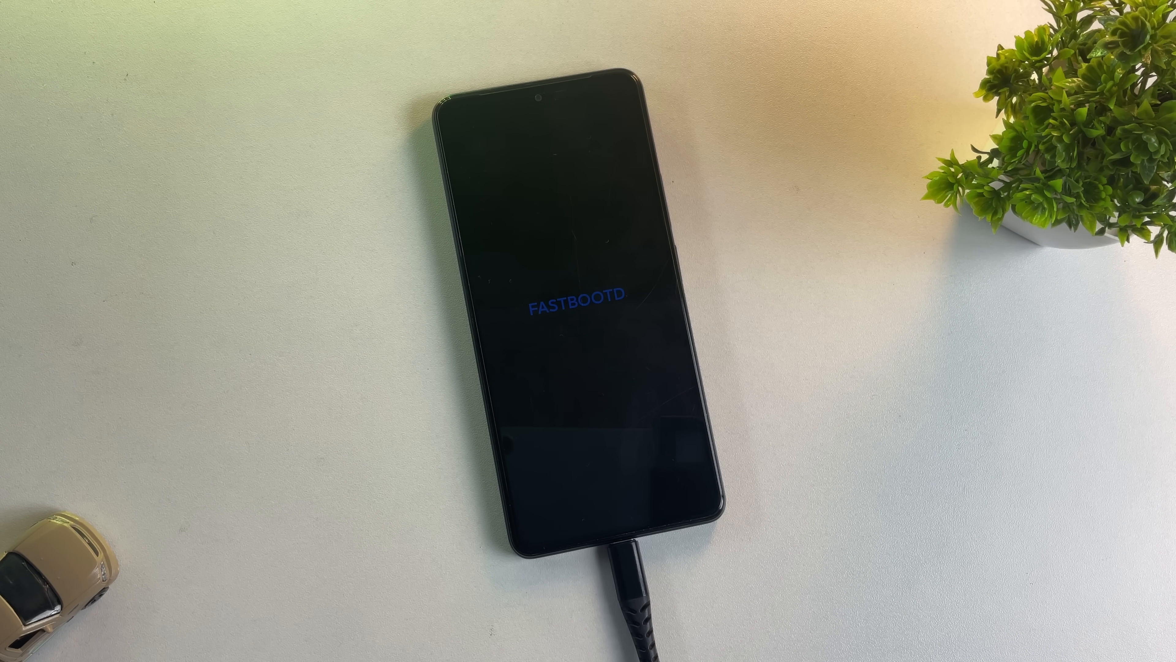
text(fastboot devices)
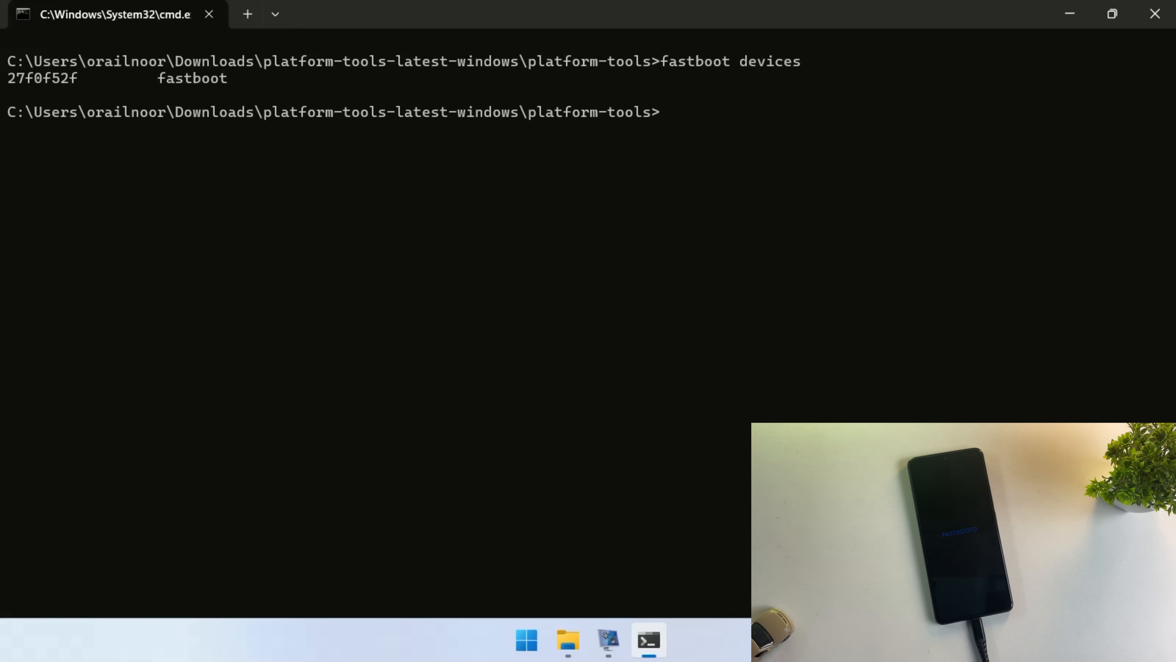
Flash LineageOS-22.2-20250822-GAPPS-EXT4-GSI.img to the system partition with fastboot flash system
text(fastboot flash system C:\Users\orailnoor\Downloads\LineageOS-22.2-20250822-GAPPS-EXT4-GSI\LineageOS-22.2-20250822-GAPPS-EXT4-GSI.img)
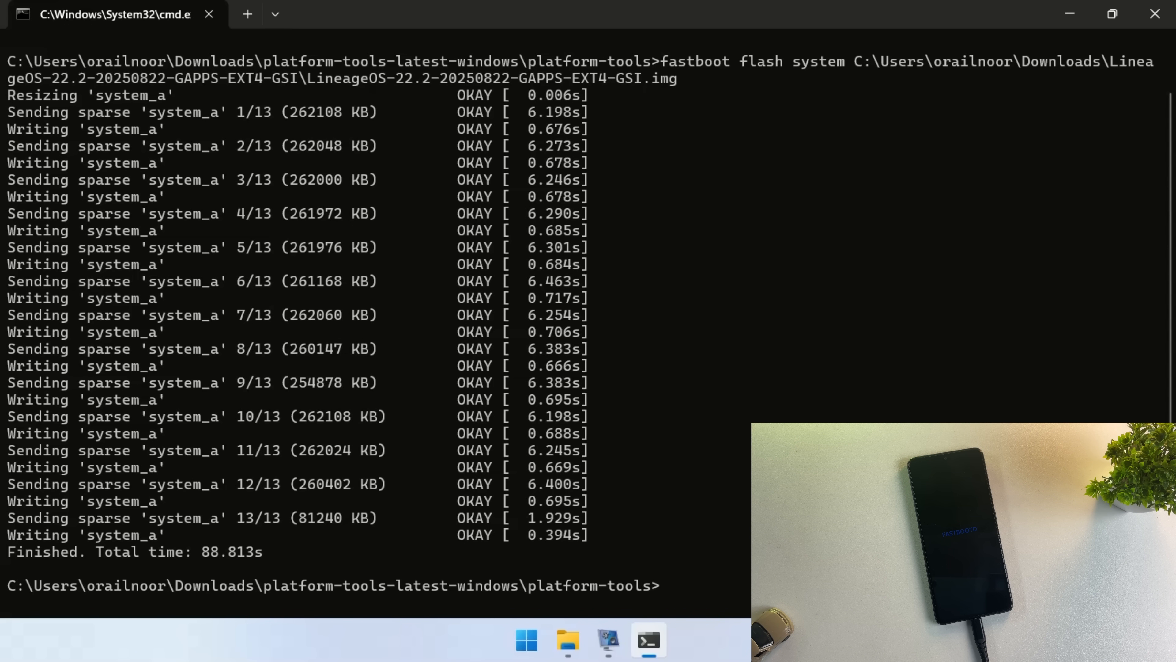
Flash vbmeta with --disable-verity --disable-verification, supplying the vbmeta file path
text(fastboot --disable-)
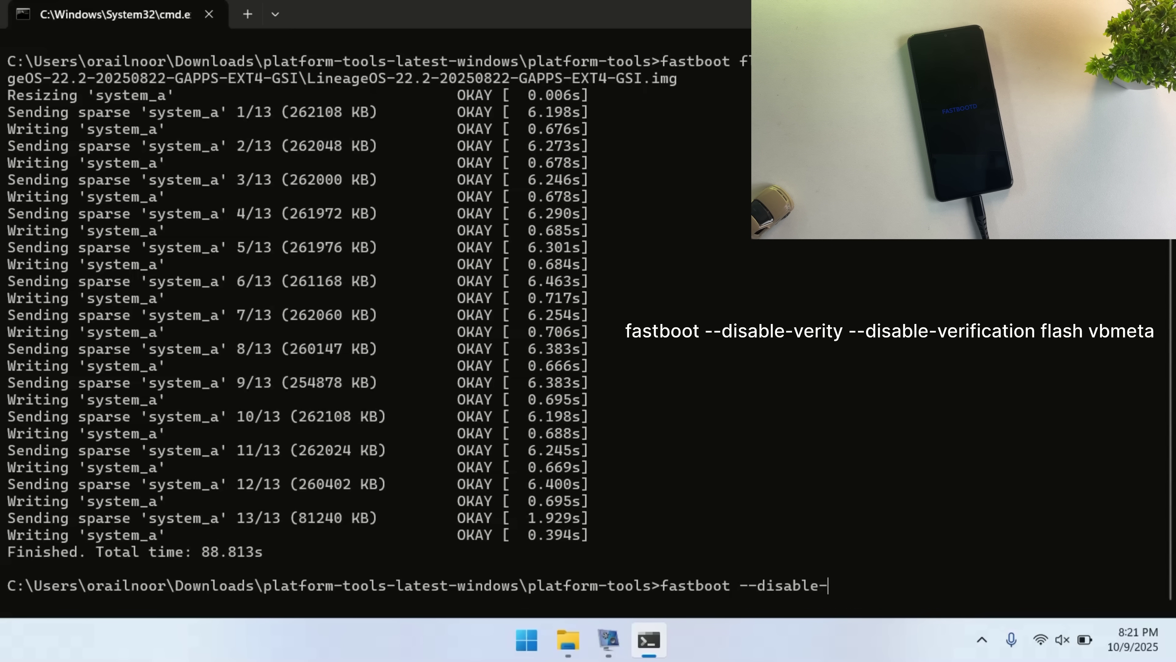
text(verity --d)
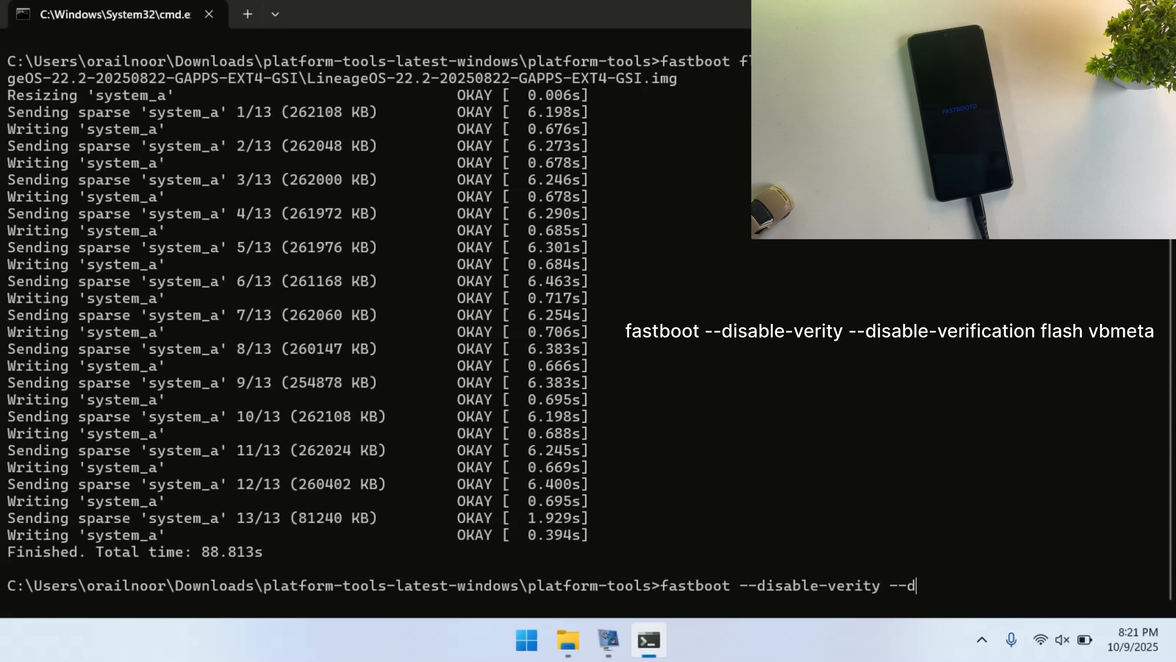
text(isable-verification flash)
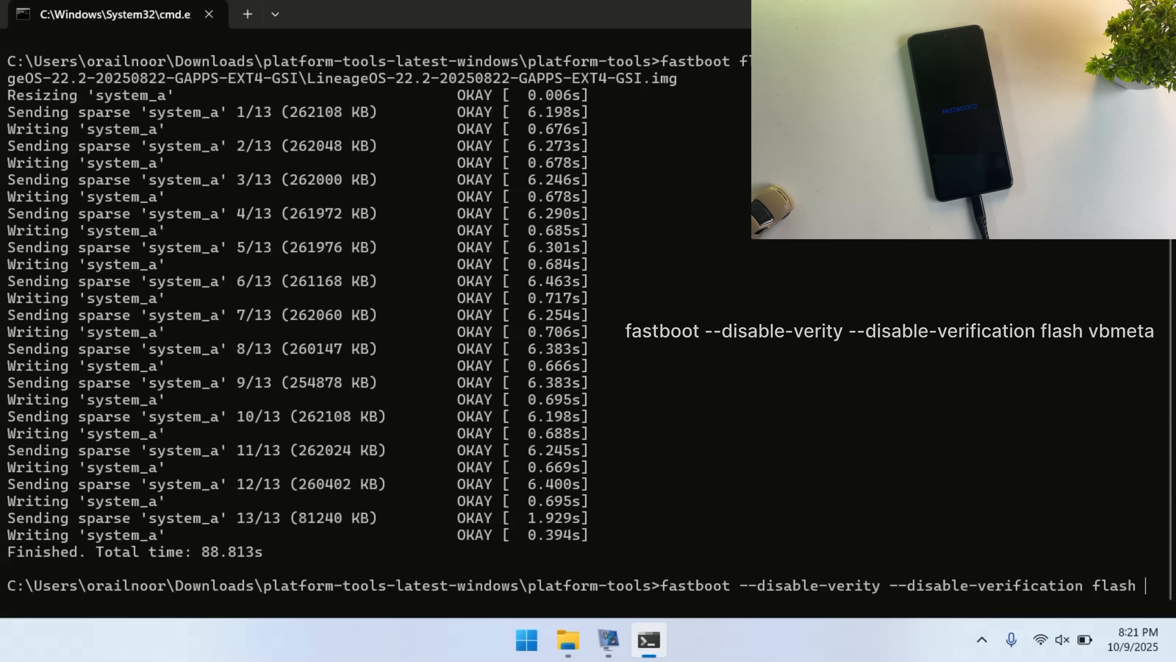
key(alt+tab)
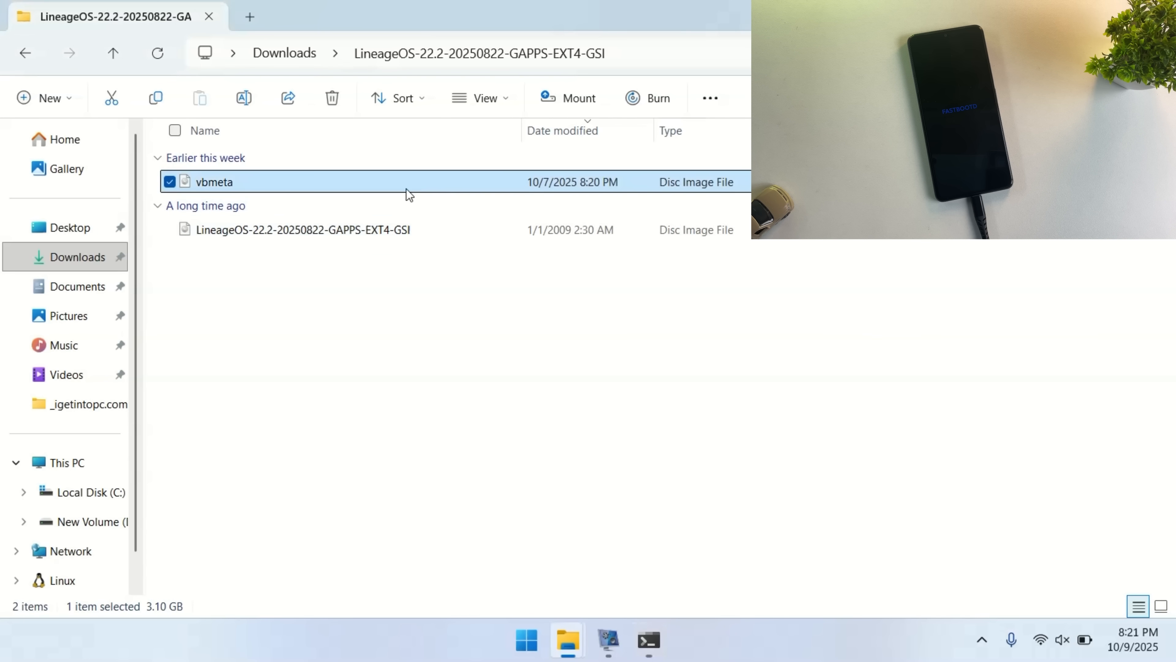
click(648, 640)
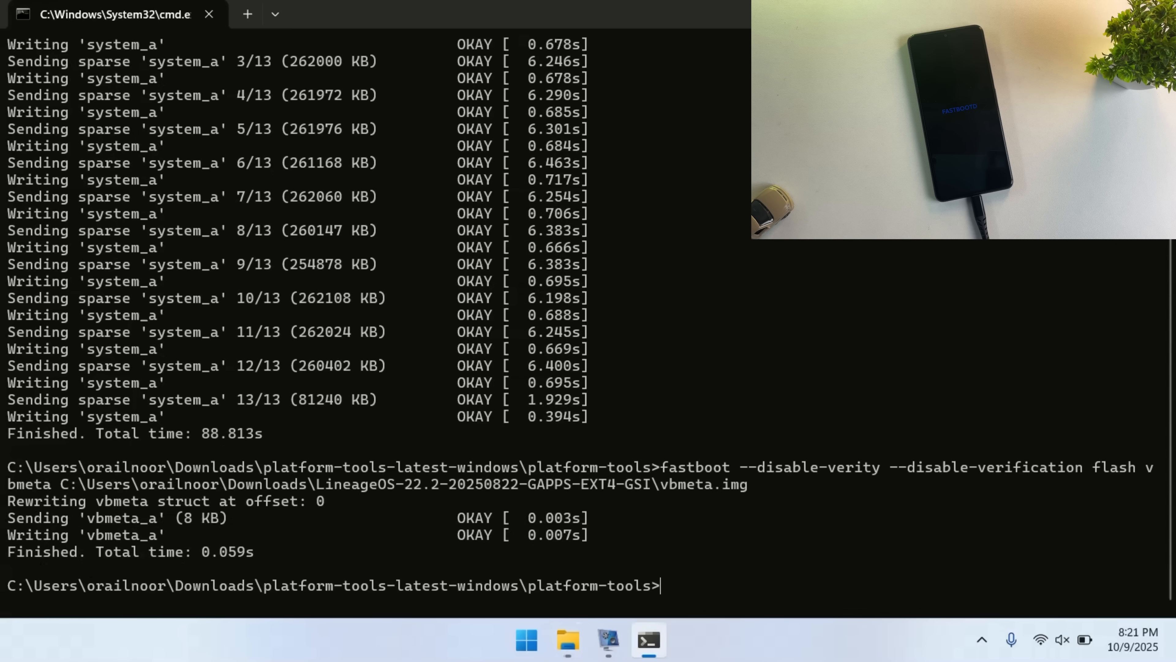
Erase the metadata and userdata partitions and issue fastboot reboot
text(fastboot erase metadat)
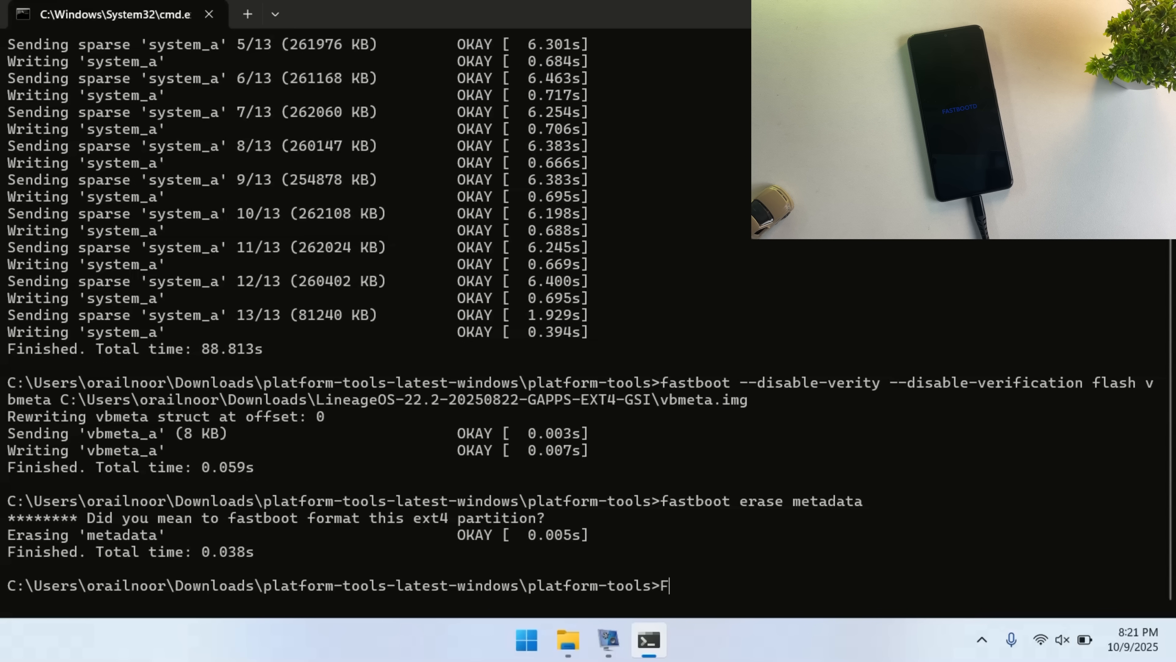
text(astboot r)
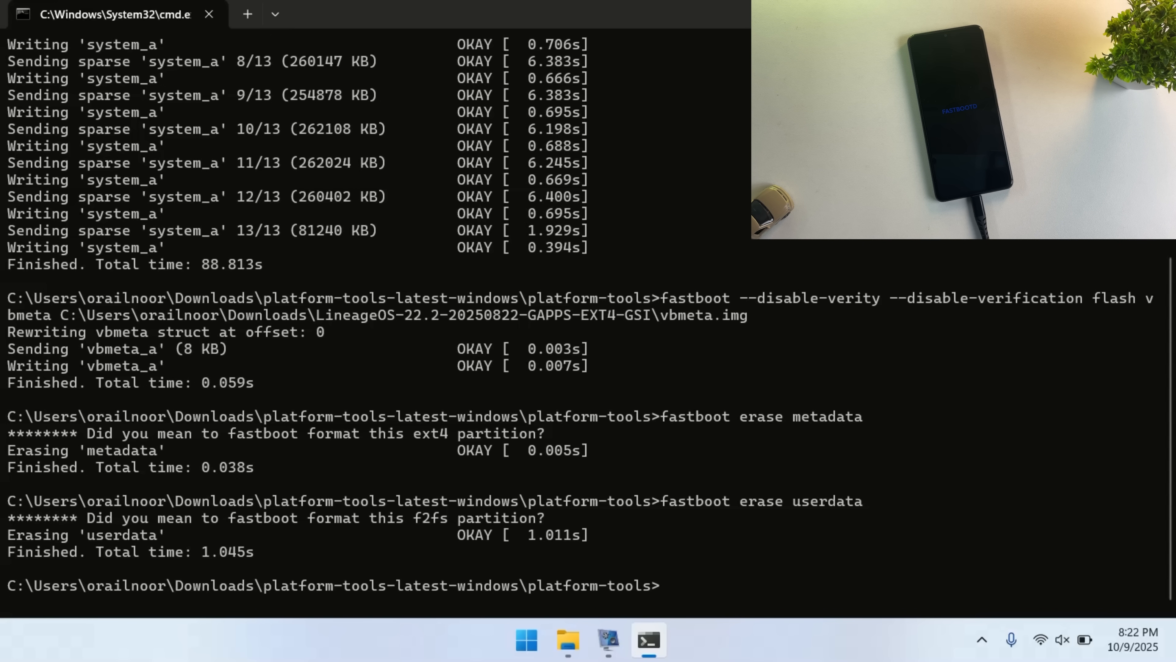
text(fastboot reboot)
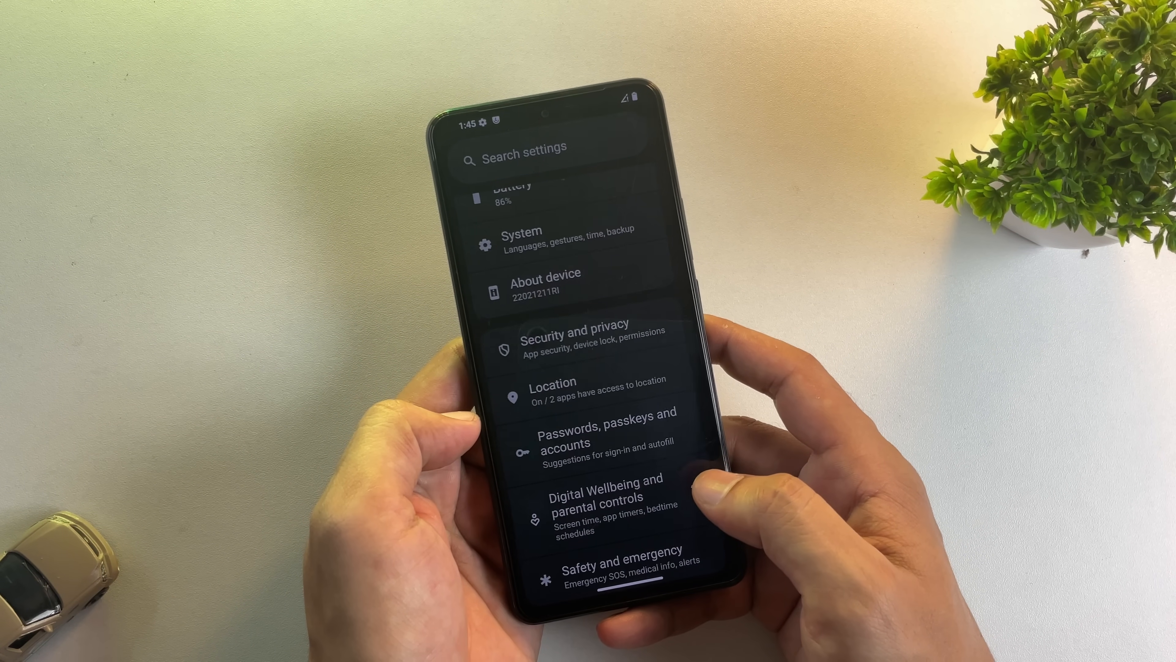
View About device's Android version details showing Android 15 with LineageOS 22.2-20250822-GAPPS-EXT4-GSI
click(544, 286)
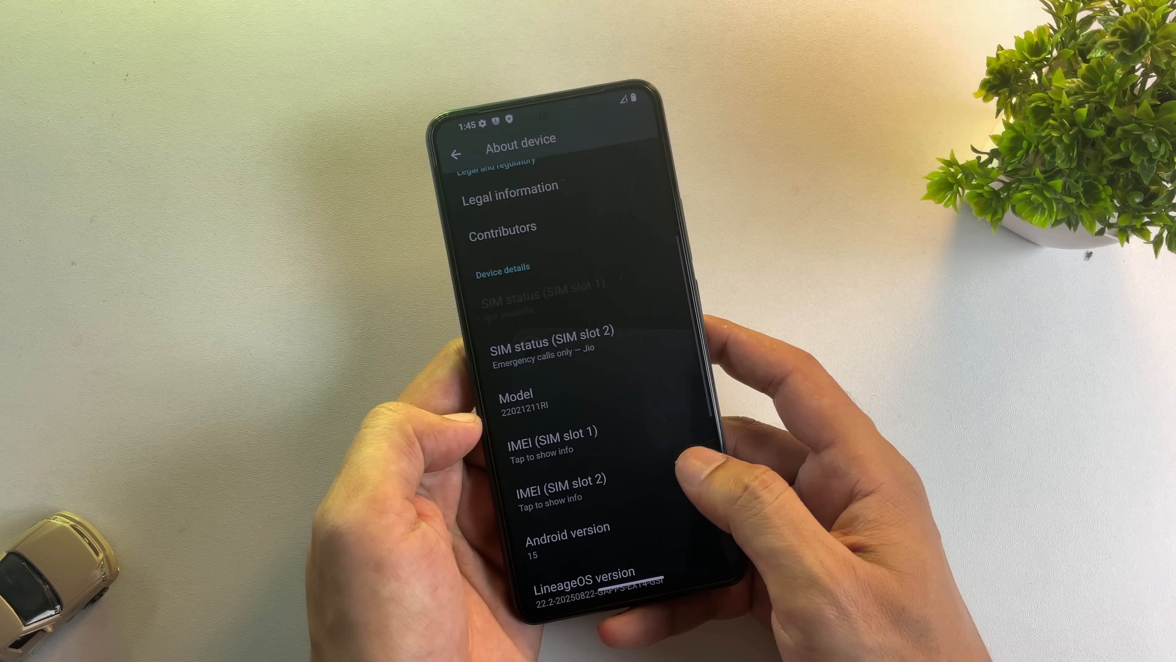
click(567, 538)
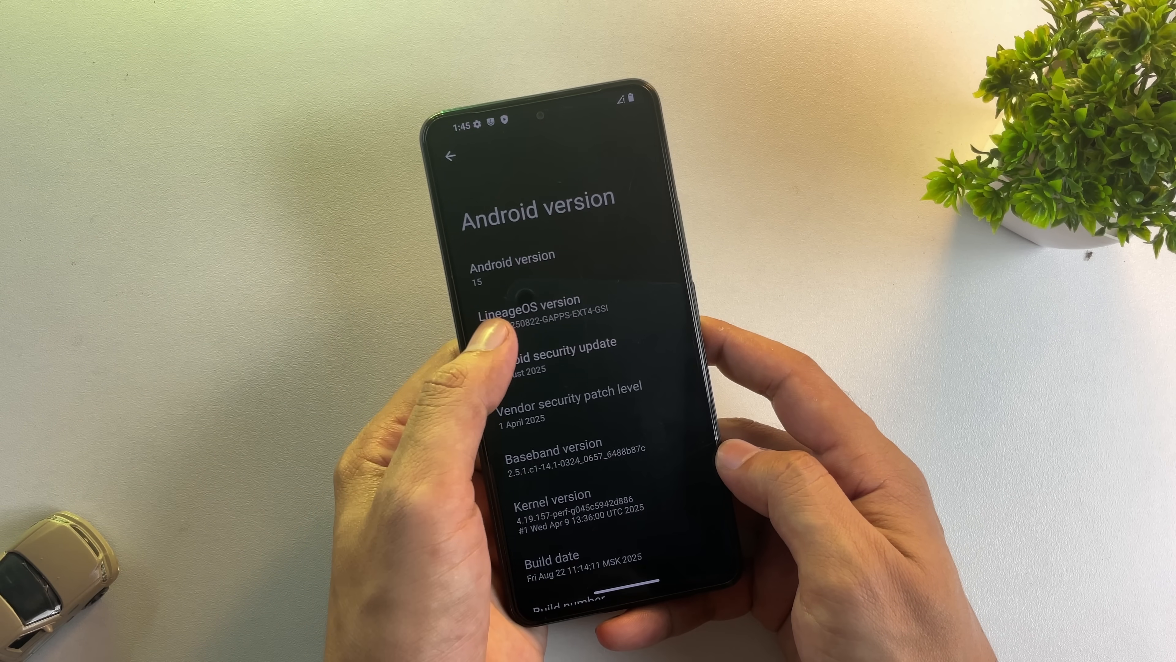